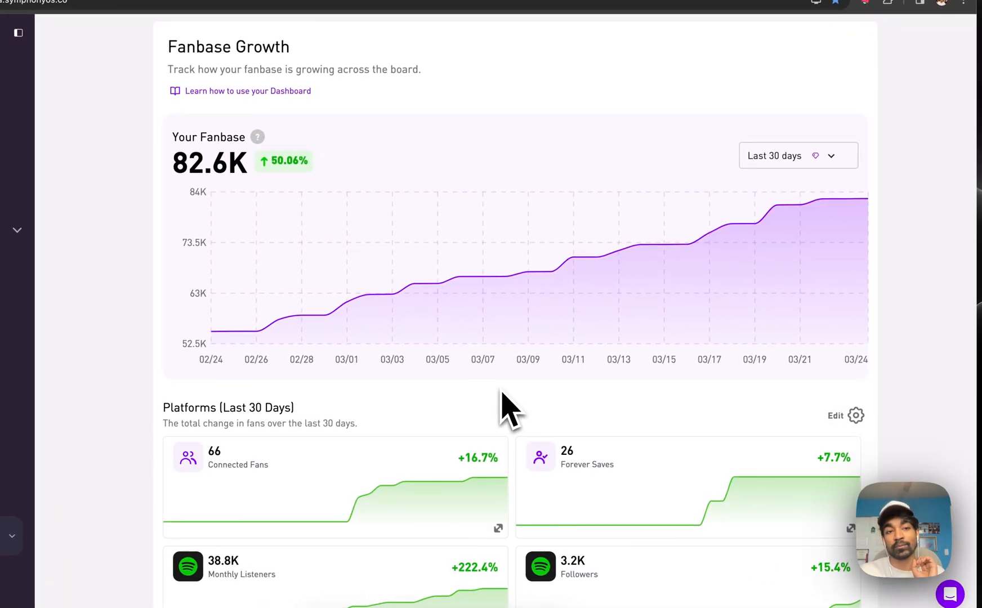
- Scroll through the dashboard's Platforms cards to reach the Instagram Followers card showing 17.6K
scroll("down", 3)
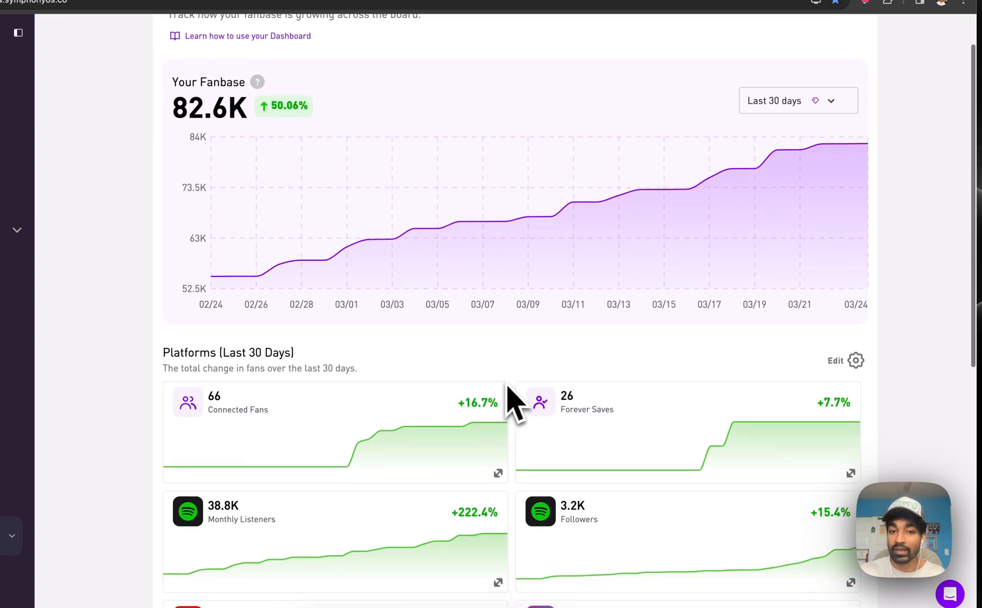
scroll("down", 3)
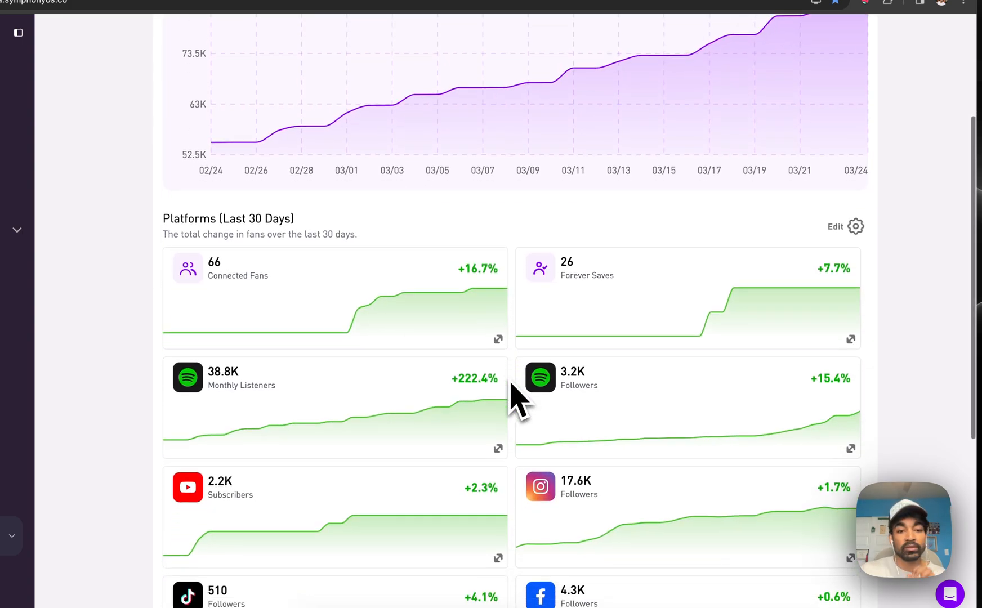
scroll("down", 3)
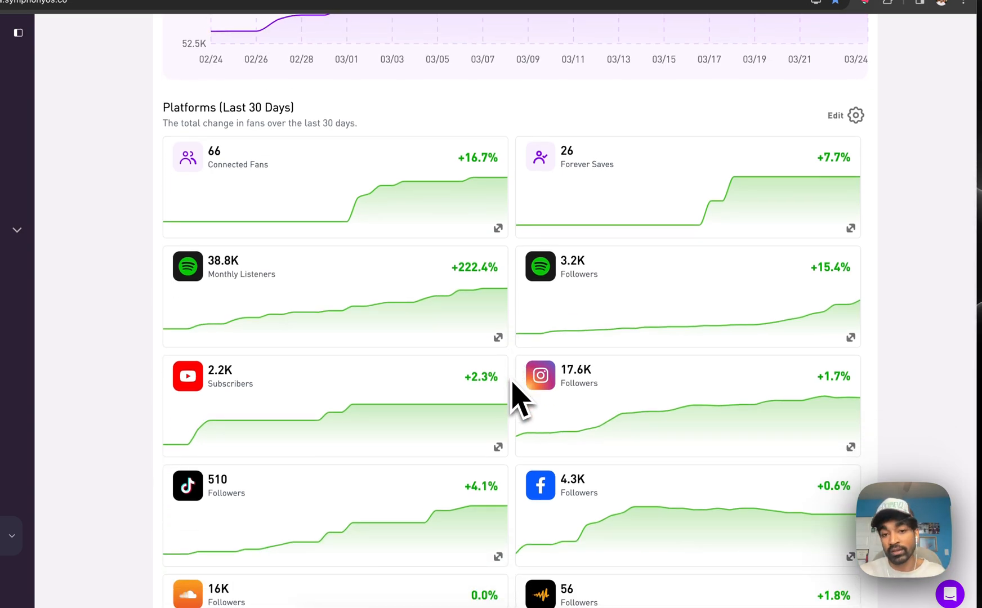
scroll("down", 3)
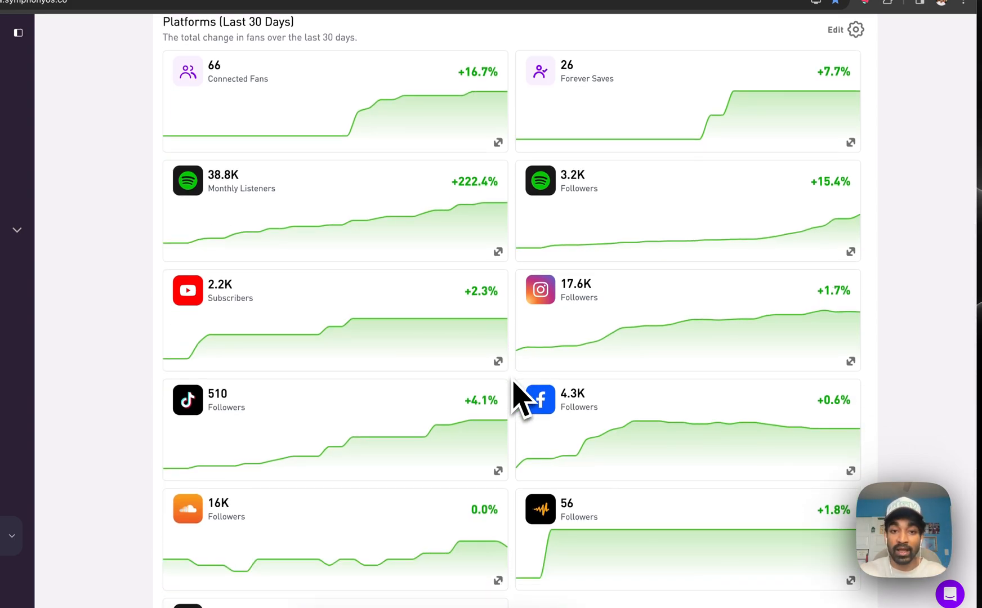
scroll("up", 3)
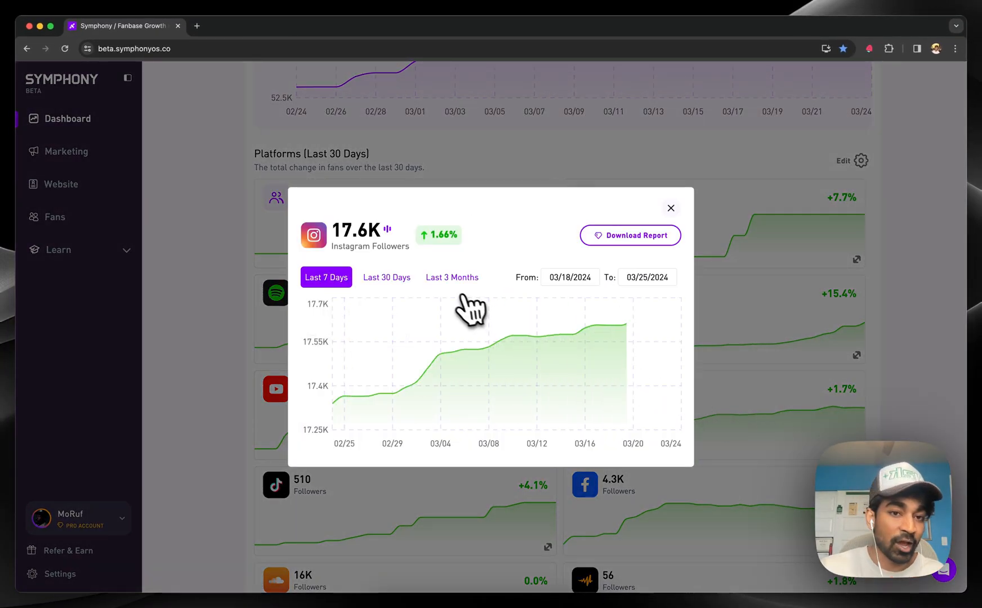
- Limit the Instagram chart to the last 7 days, then close the Instagram Followers detail
left_click(569, 277)
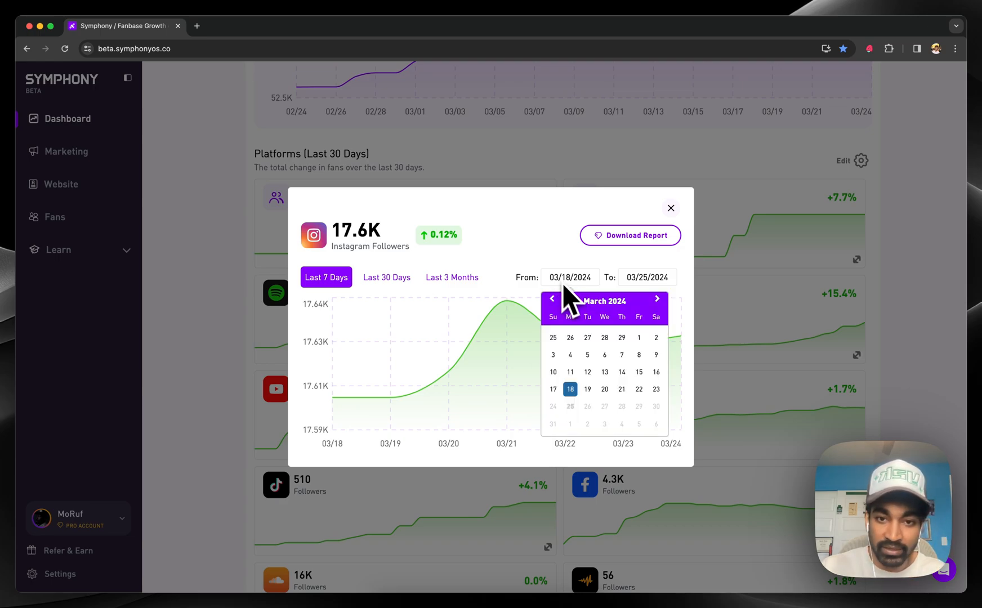
left_click(629, 235)
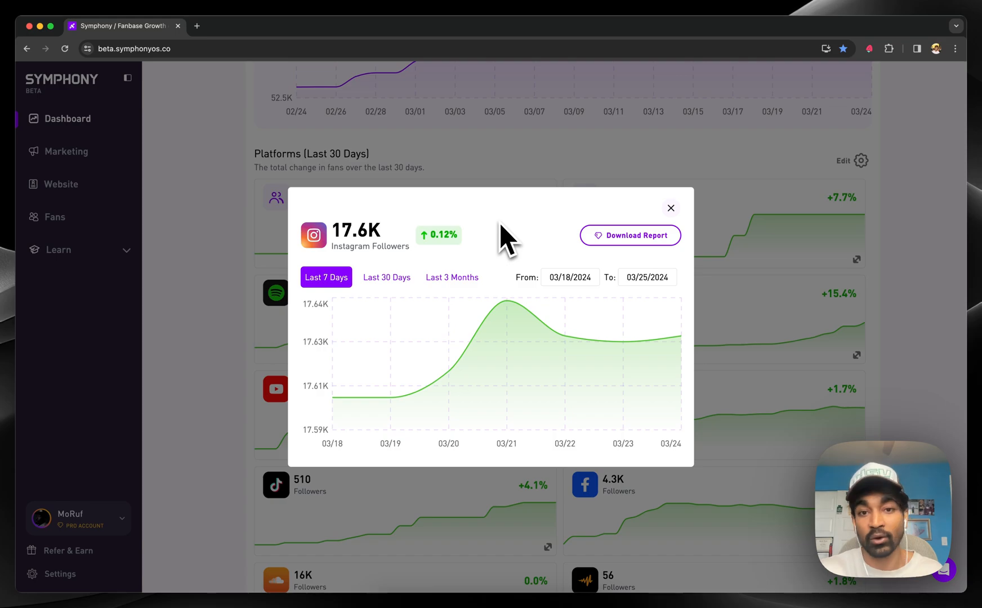
mouse_move(672, 207)
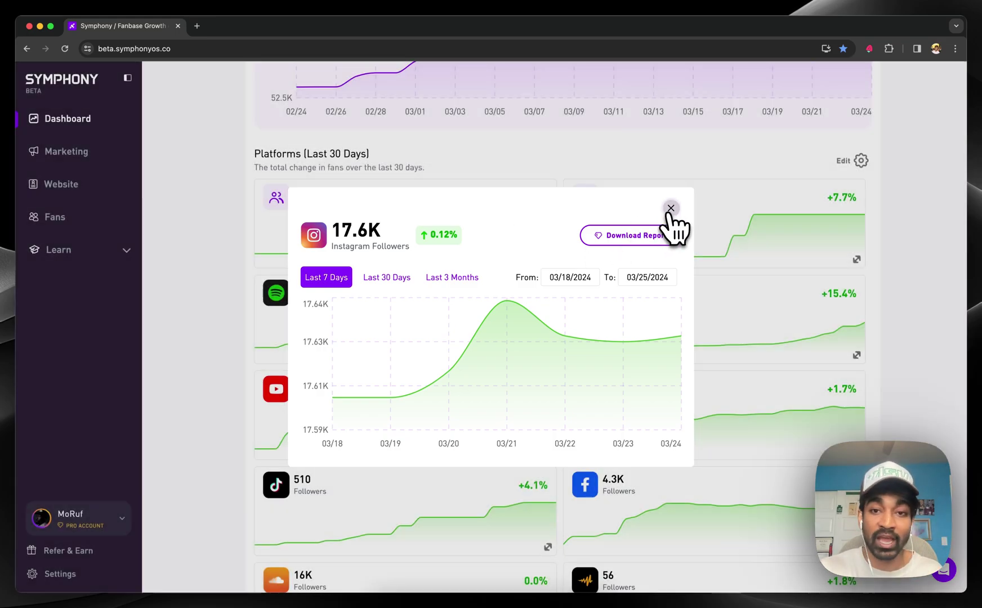
left_click(670, 207)
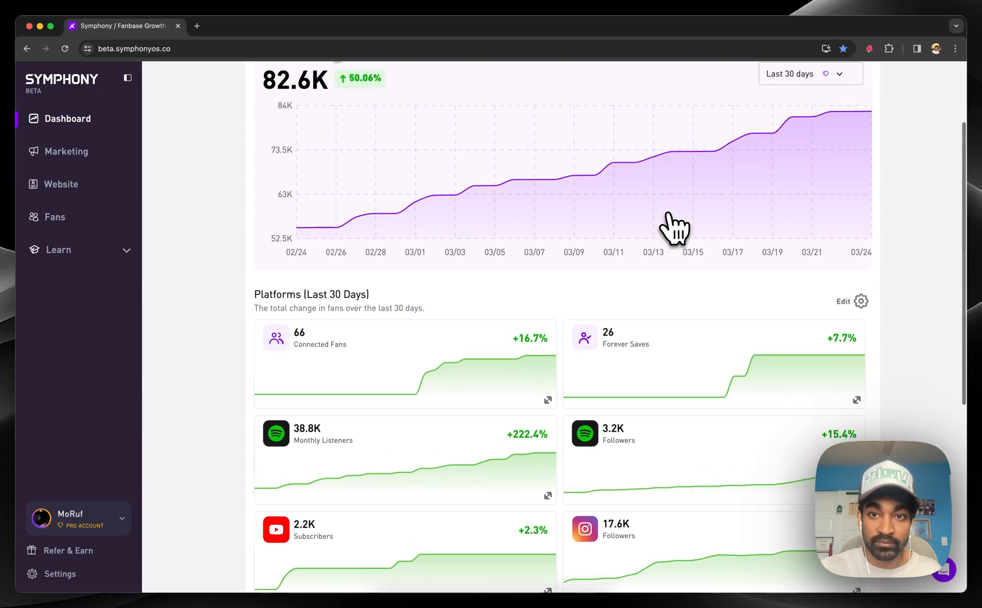
- Review the Your Fanbase chart and go to the Website section listing existing sites
scroll("up", 3)
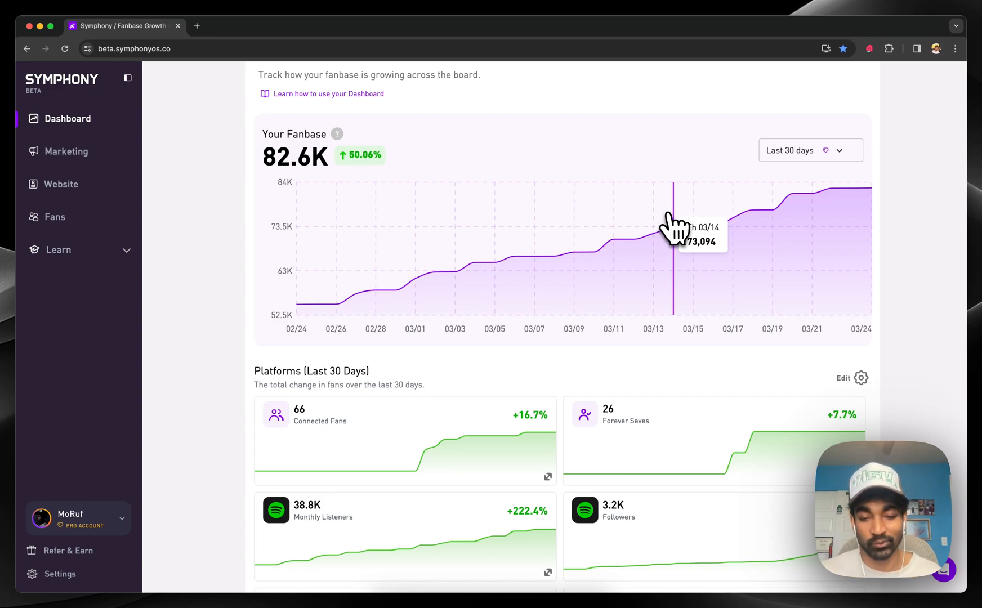
left_click(61, 183)
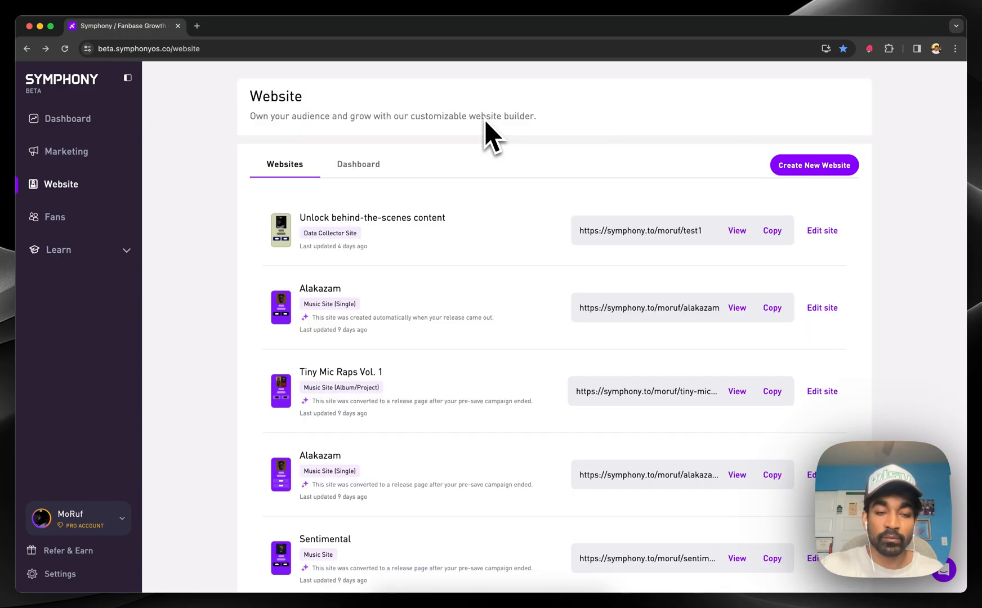
mouse_move(606, 178)
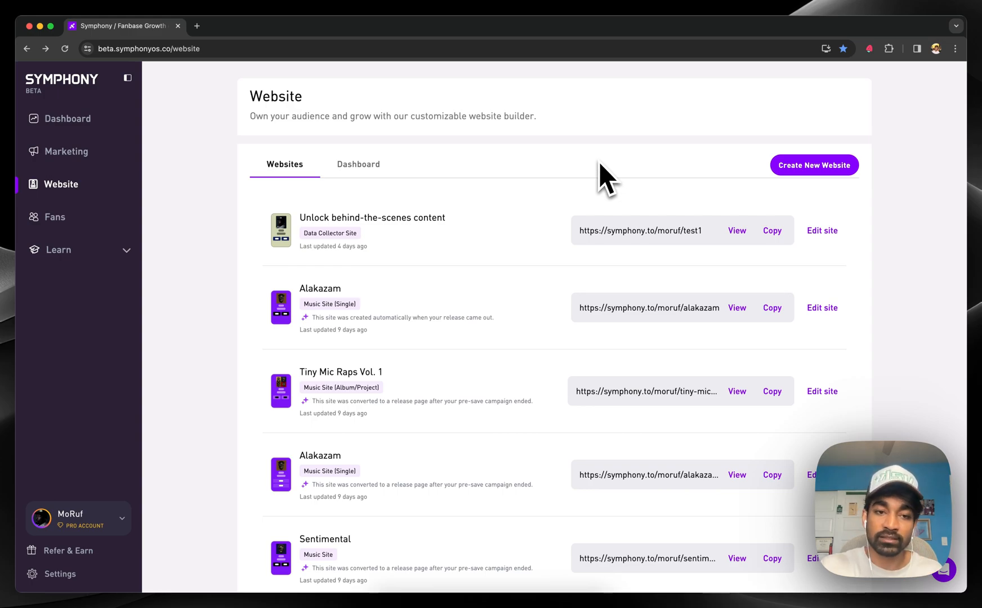
- Start creating a new website from the Website page
left_click(813, 164)
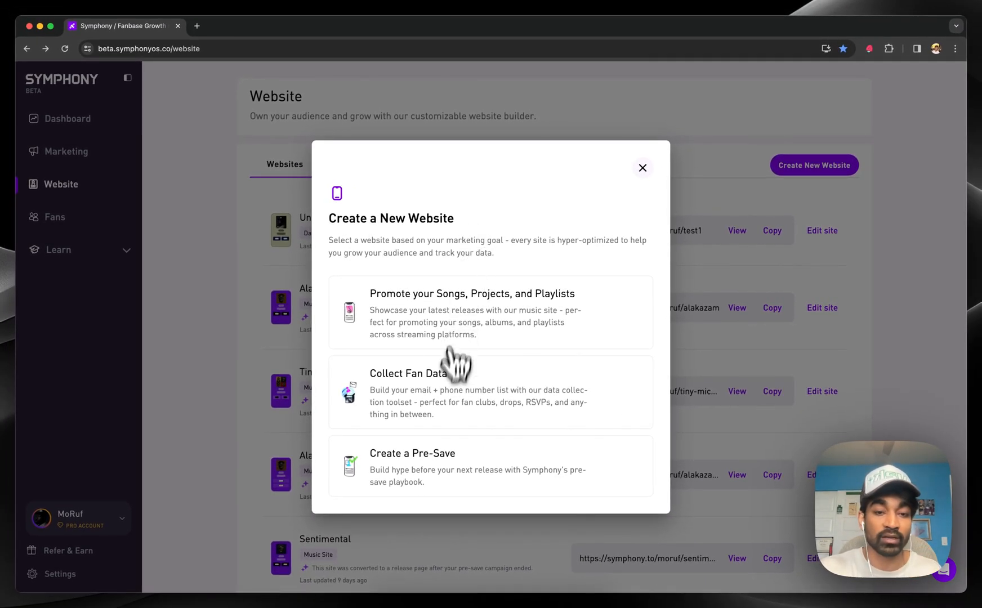
- Choose a Collect Fan Data site and title it 'Join my email list'
left_click(490, 392)
type("J")
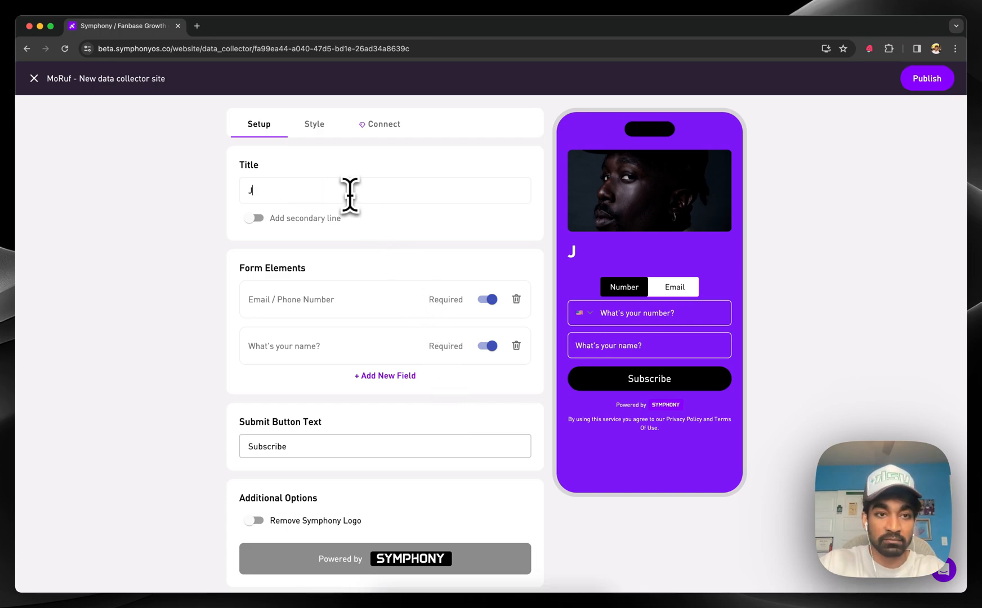
type("oin my email list")
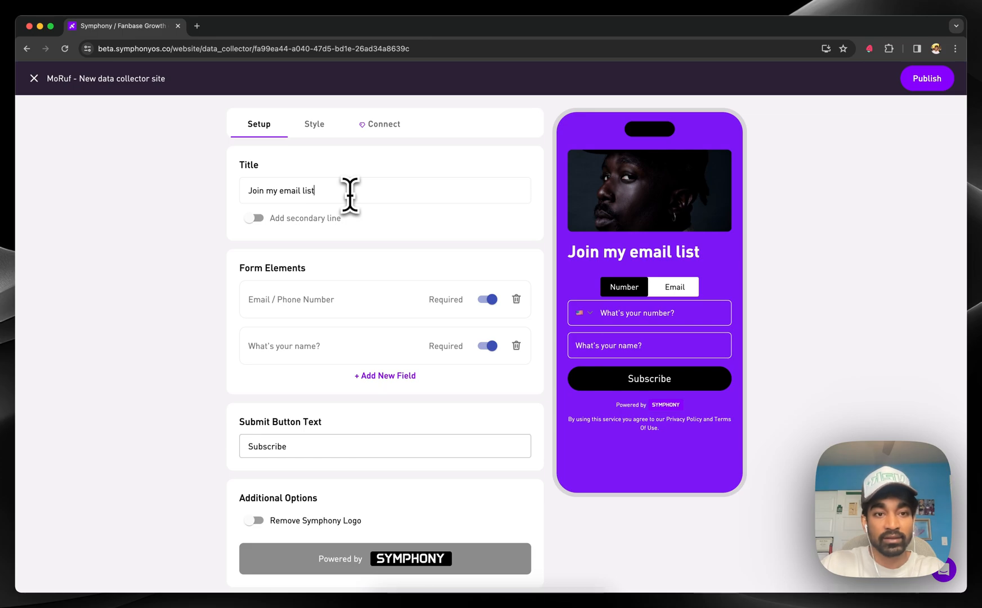
- Add a custom 'What's your birthday' question field after the name and save it
left_click(385, 376)
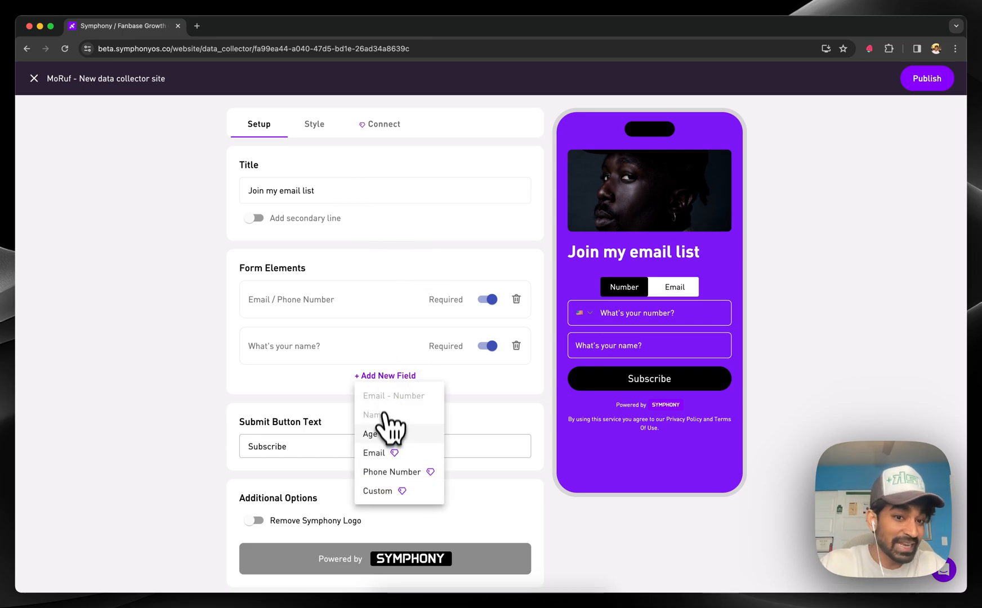
left_click(377, 490)
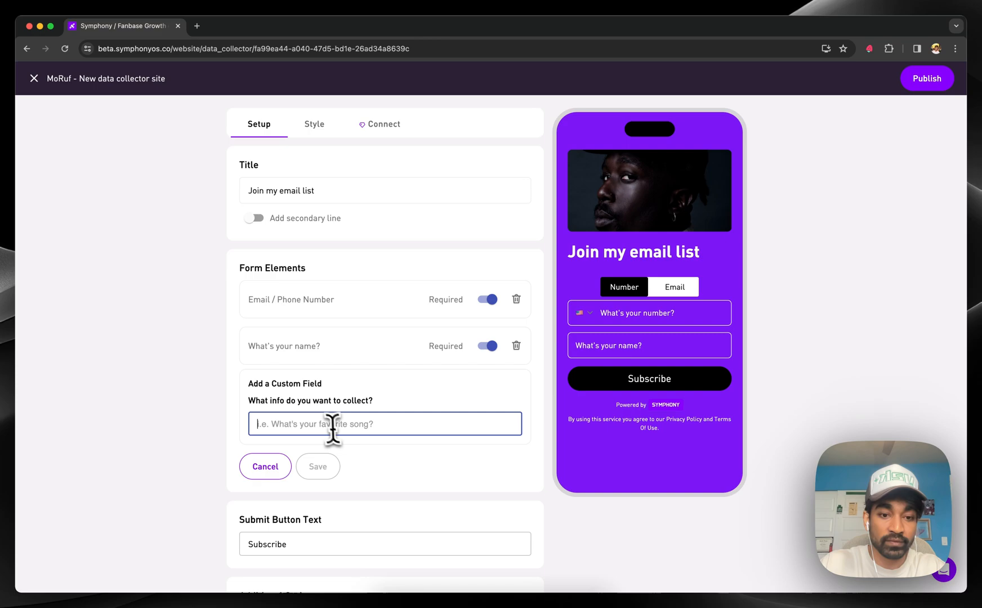
type("What's")
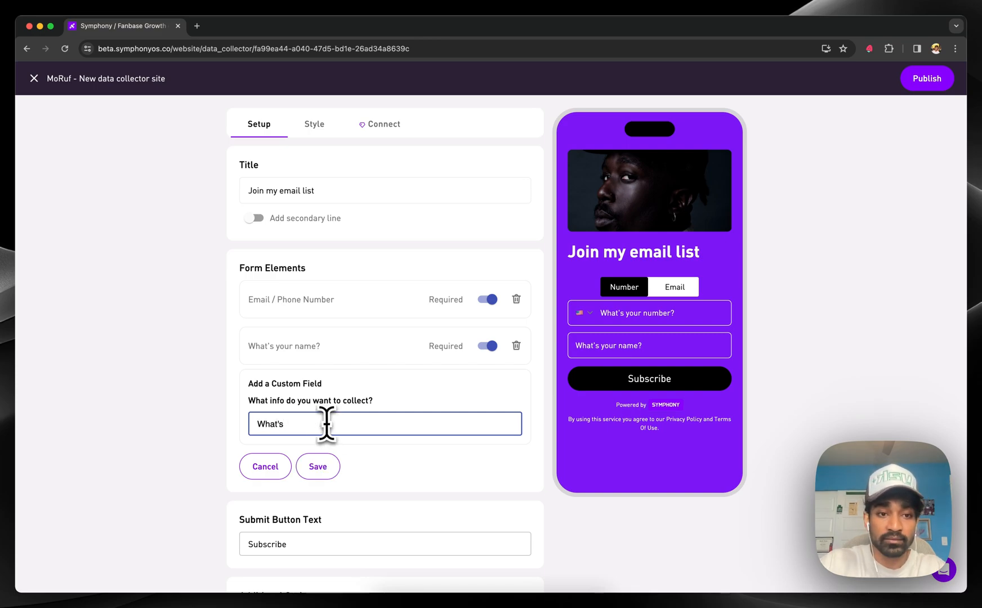
left_click(317, 467)
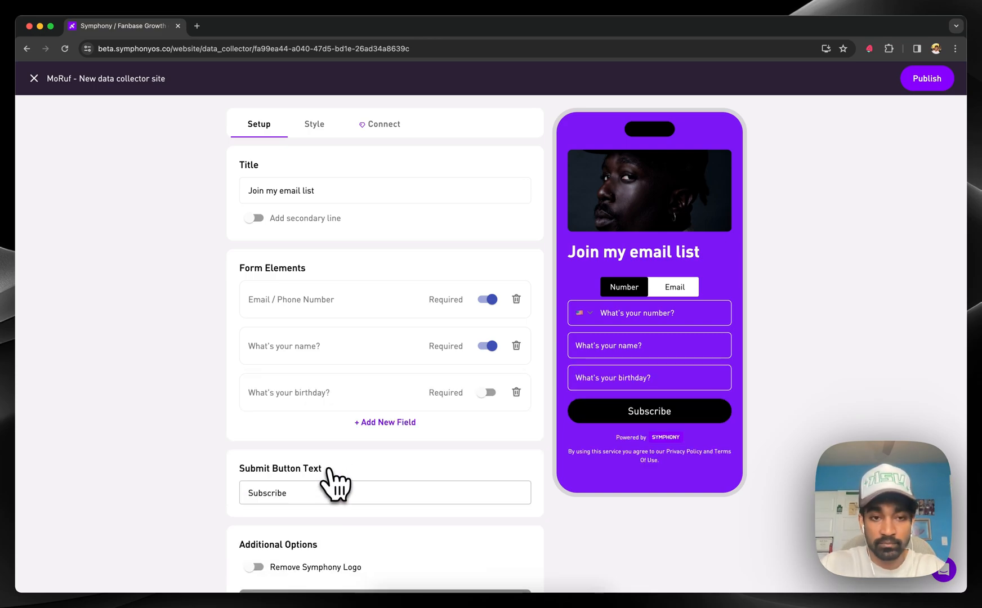
left_click(314, 124)
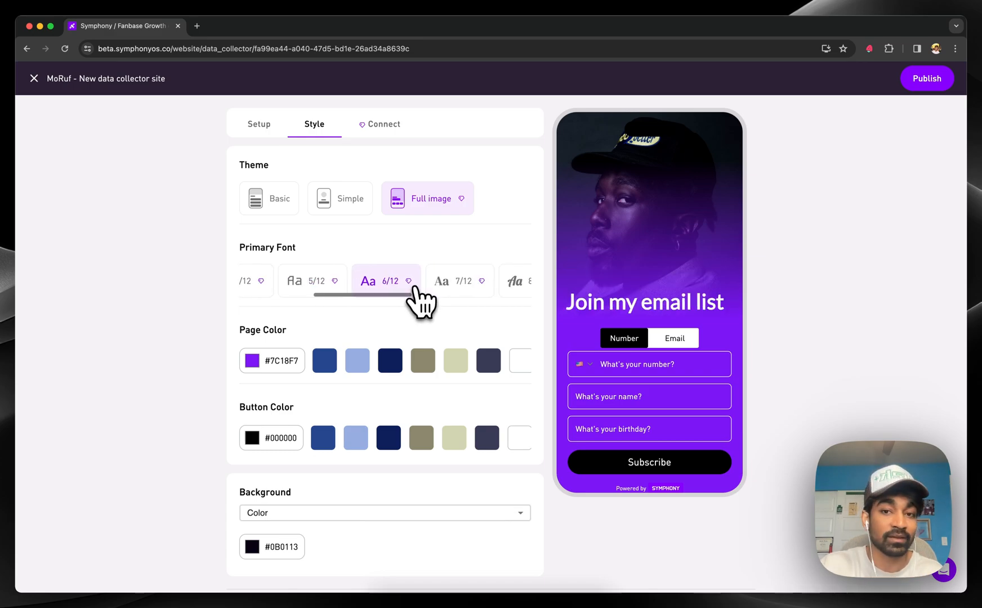
- Change the site's primary font and make the page and button colours light blue
left_click(438, 280)
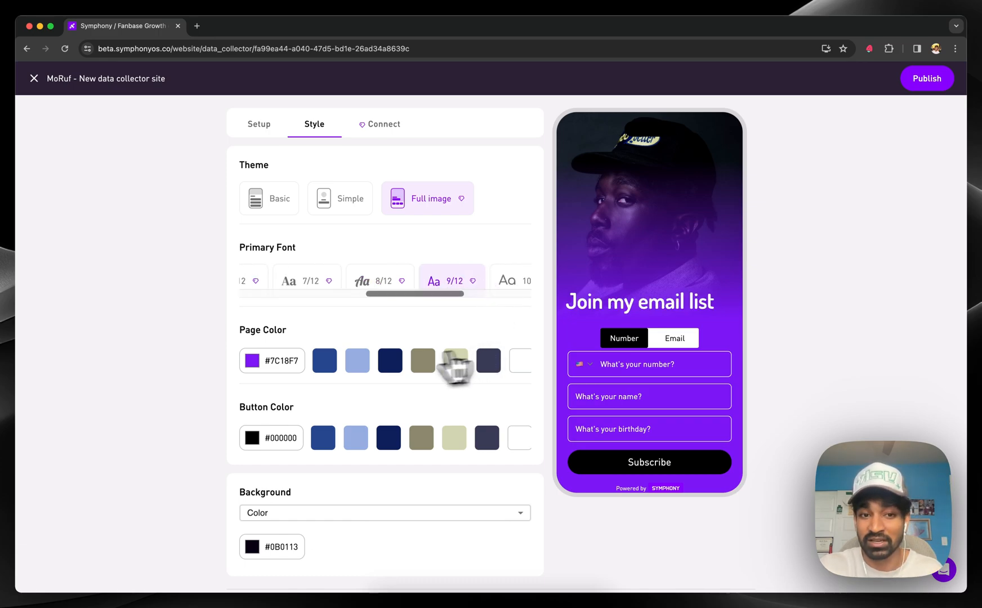
left_click(357, 360)
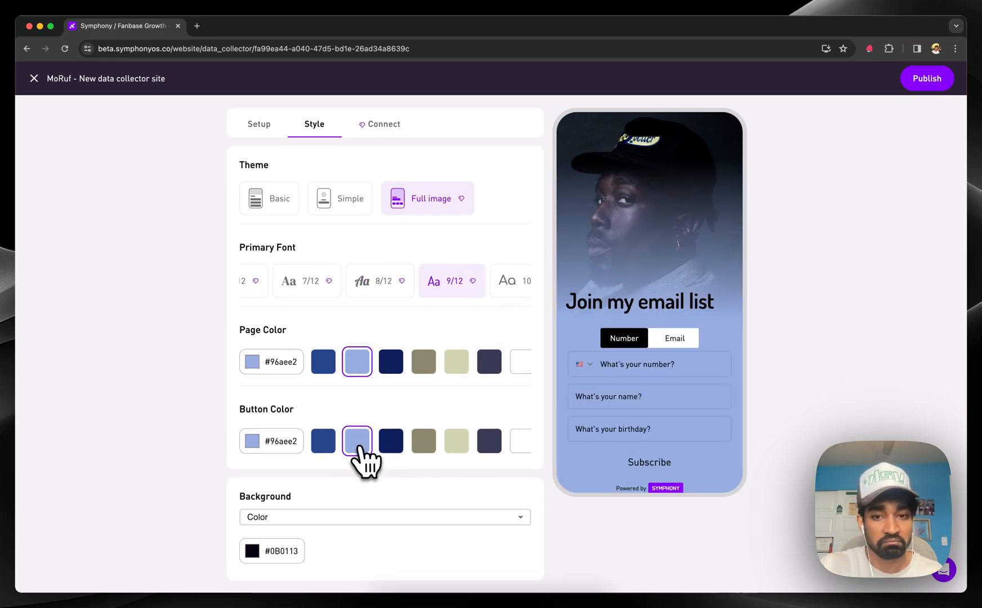
left_click(383, 124)
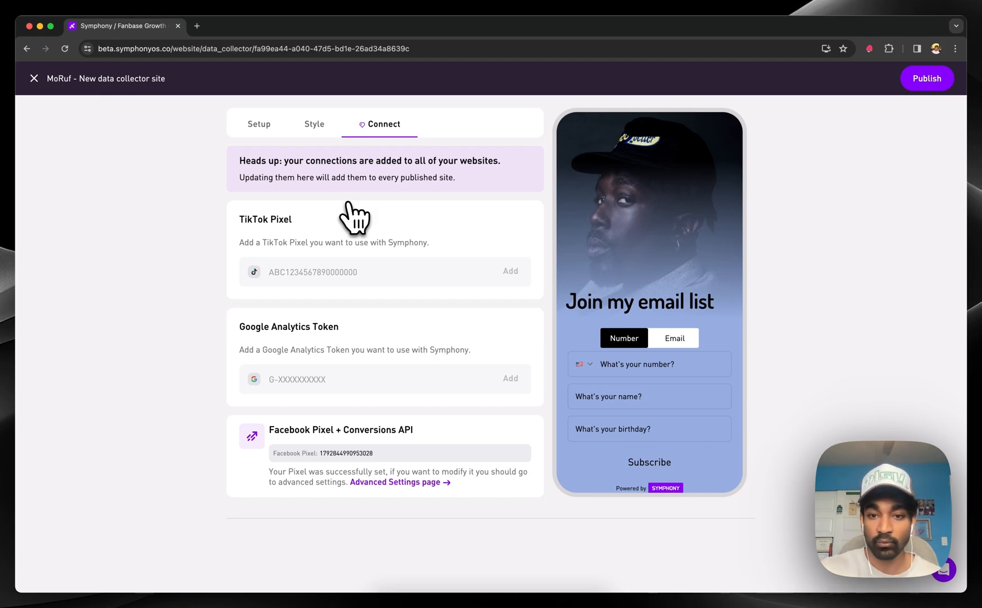
mouse_move(38, 150)
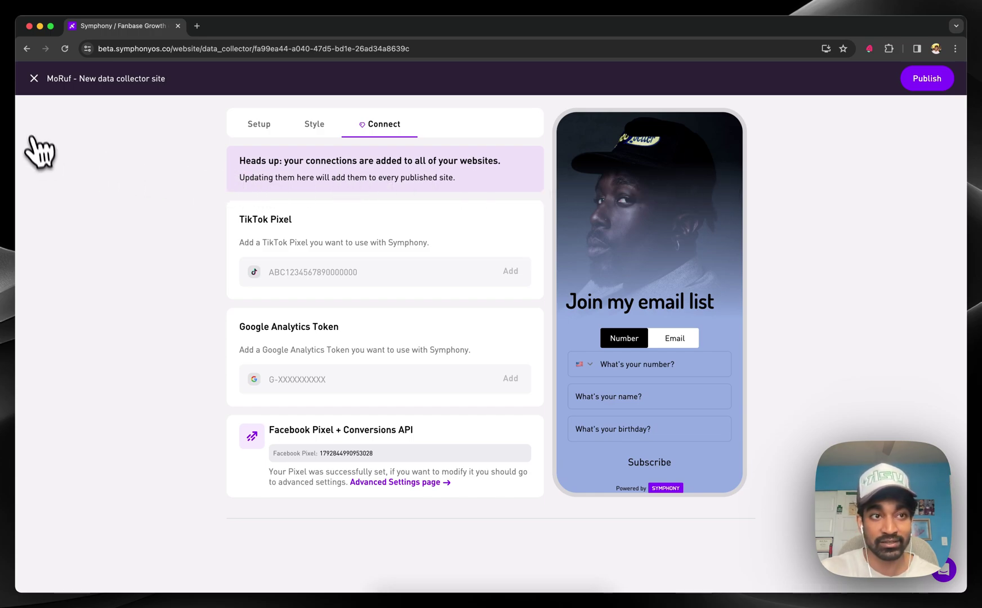
mouse_move(40, 94)
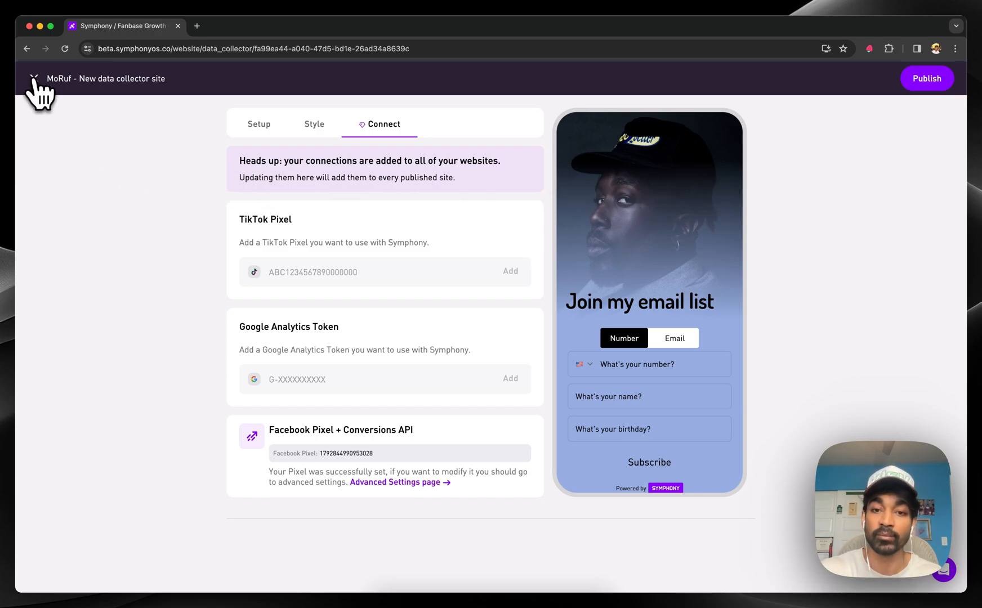
- Exit the site editor and return to the Website list of sites
left_click(35, 79)
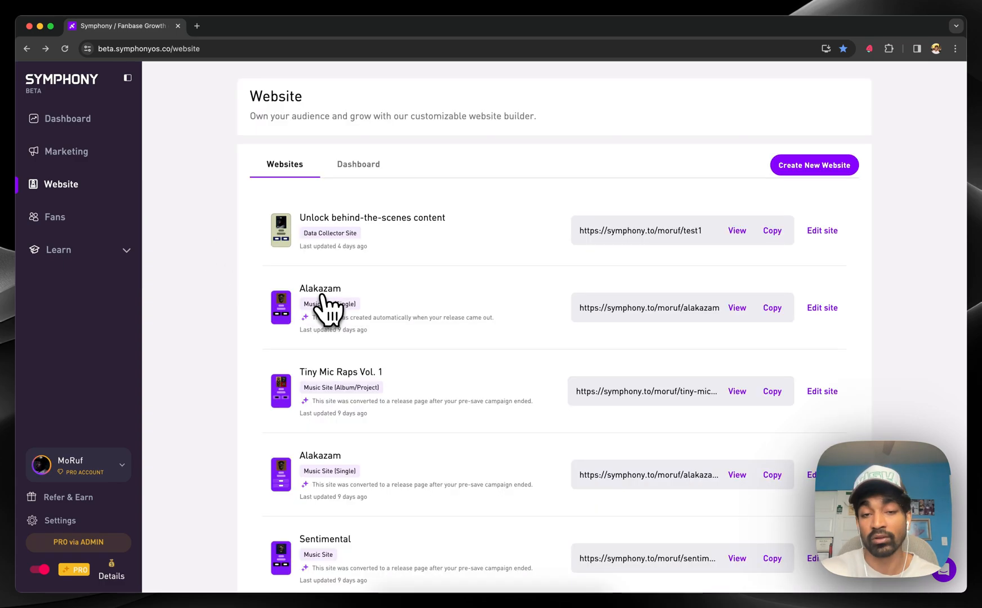
- Review website activity, top sites, streaming services and referrers, then go to the Fans list
left_click(358, 164)
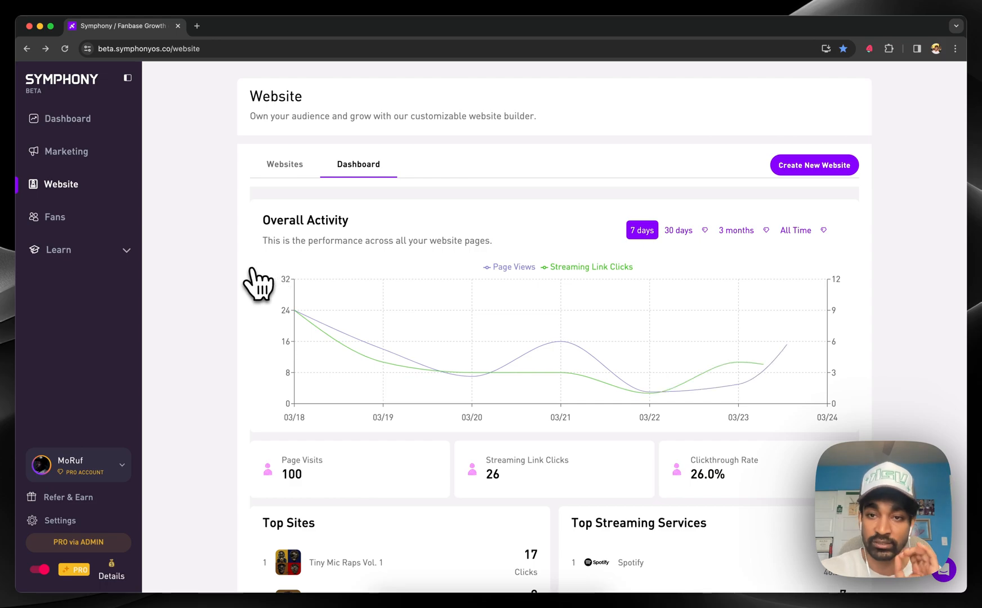
scroll("down", 3)
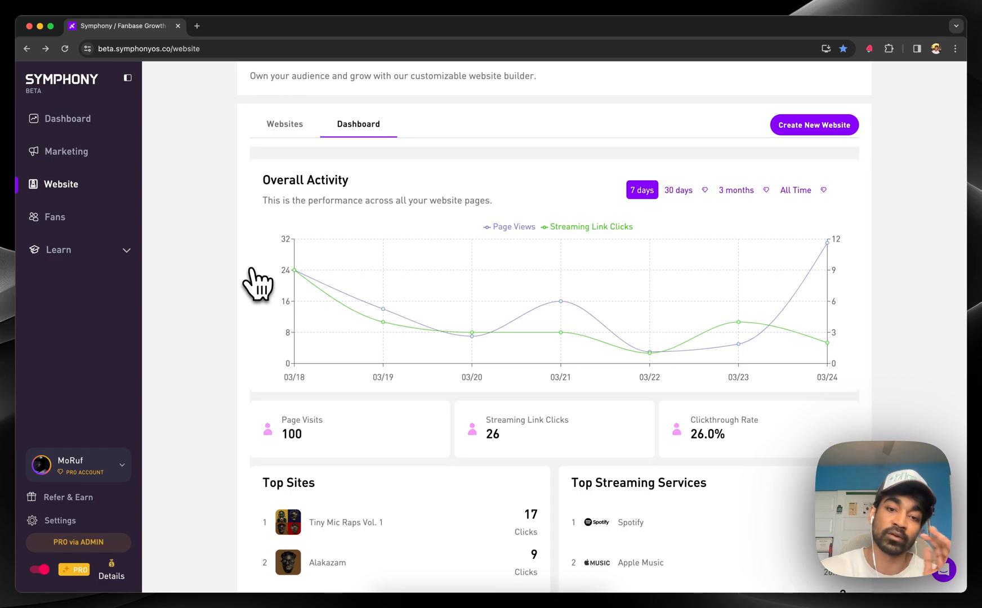
scroll("down", 3)
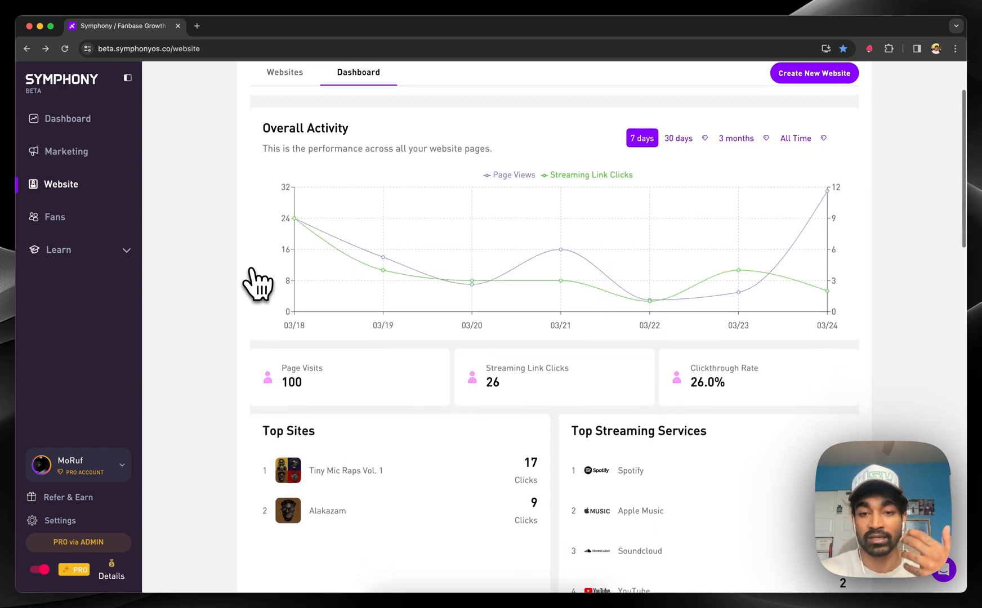
scroll("down", 3)
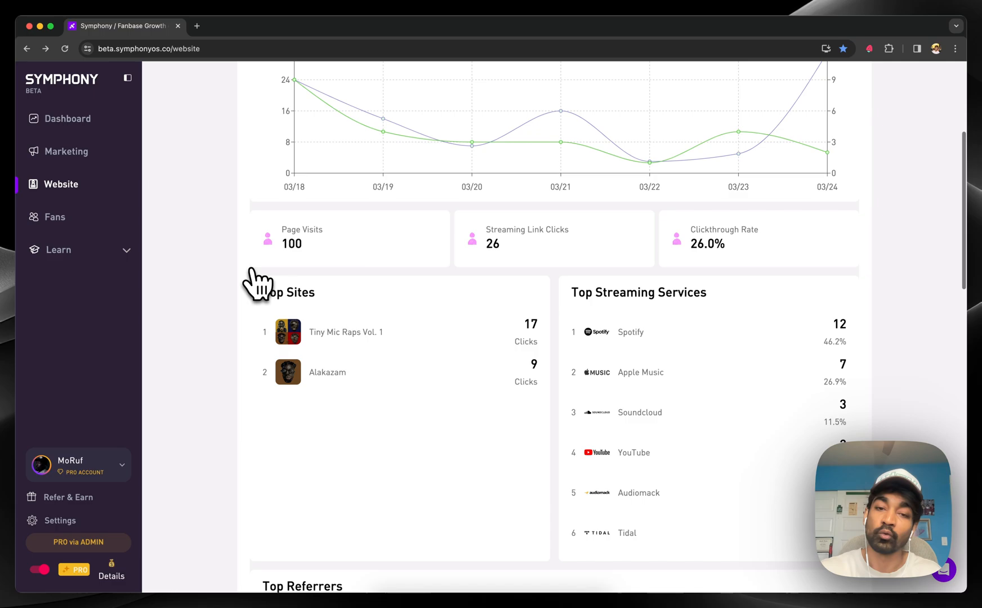
scroll("down", 3)
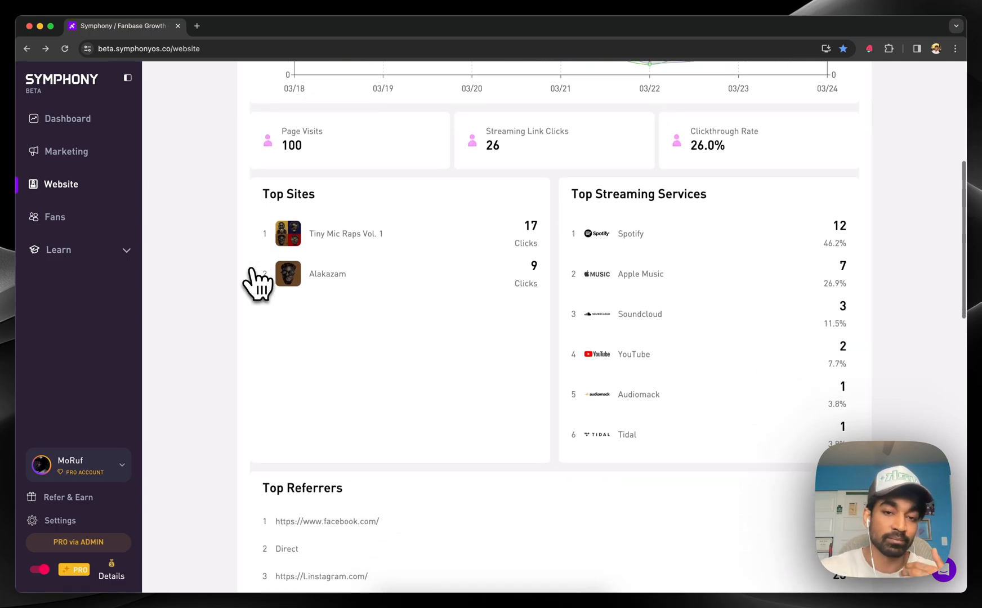
scroll("down", 3)
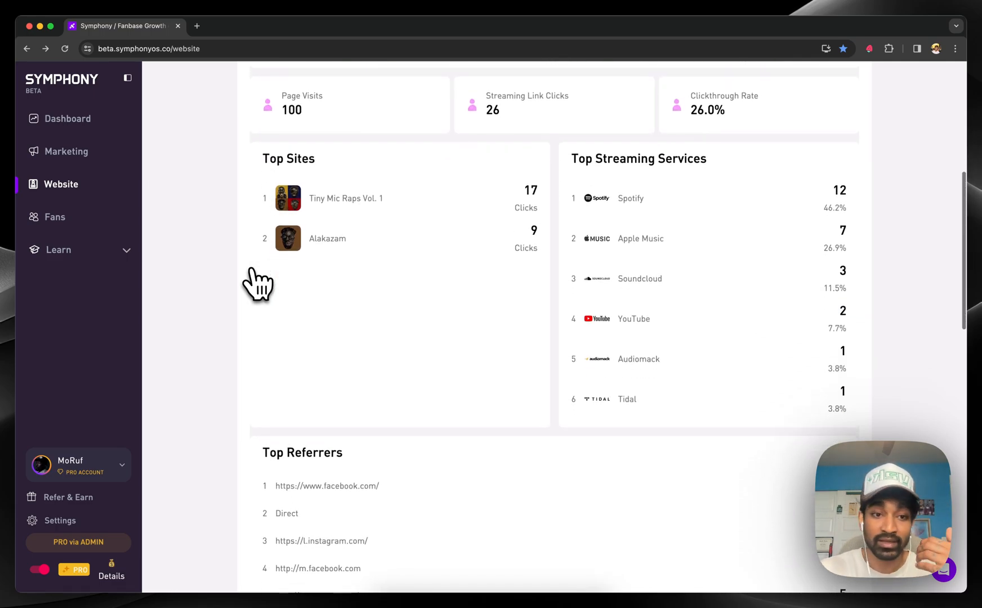
scroll("down", 3)
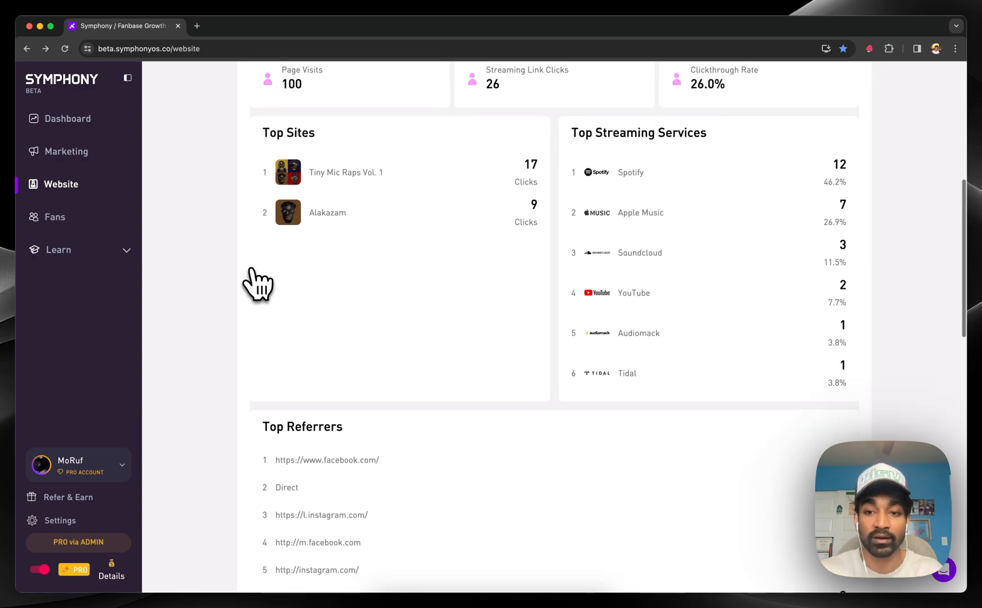
scroll("down", 3)
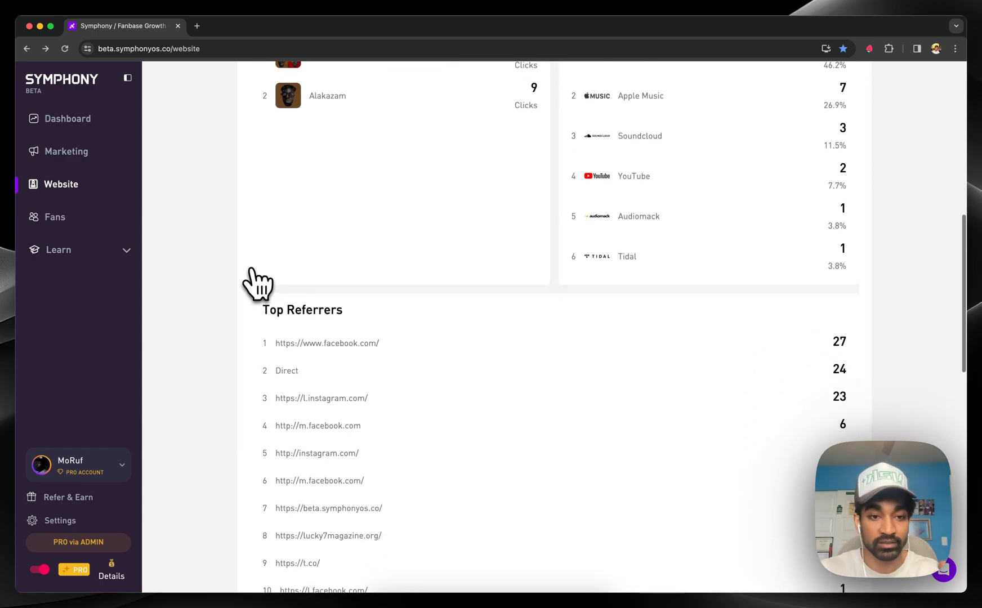
left_click(56, 216)
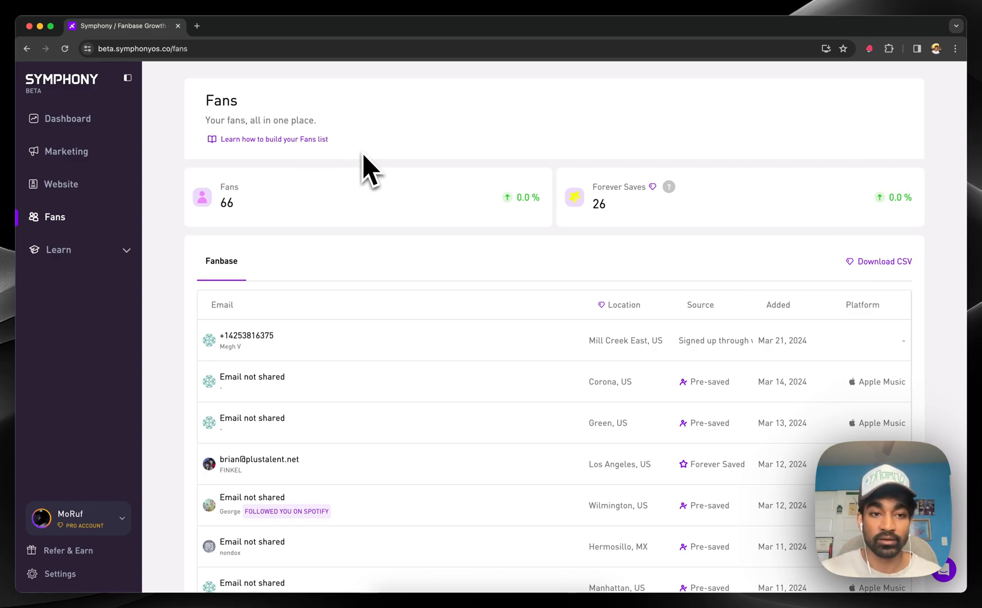
- Browse the fans list, view George's fan profile and close it
scroll("down", 3)
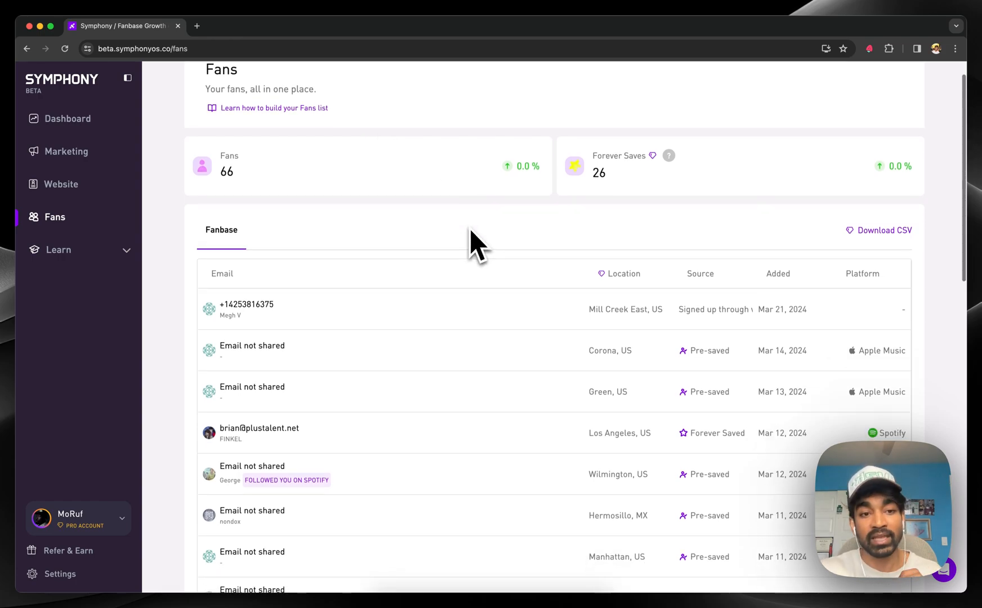
scroll("down", 3)
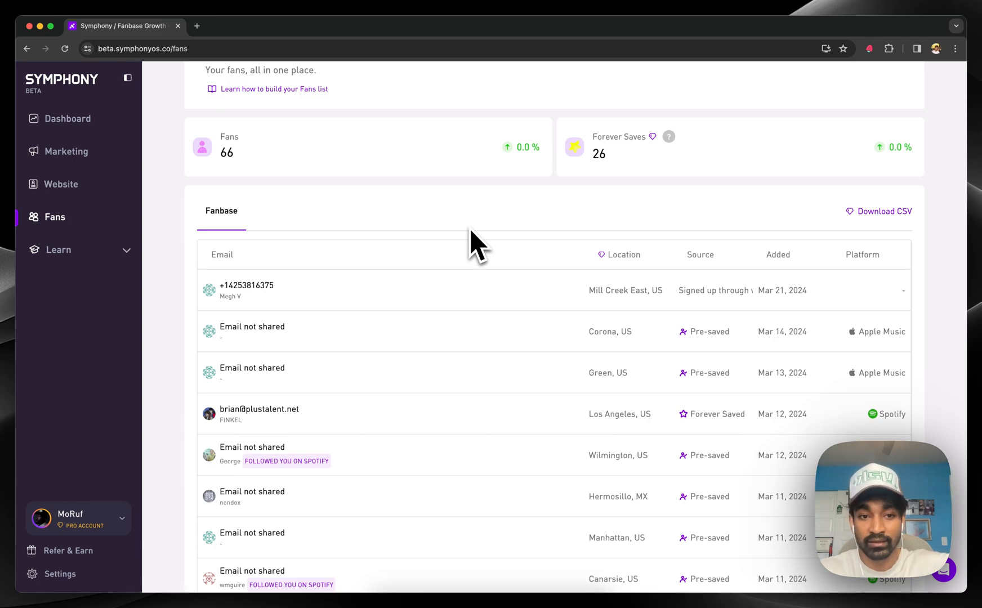
mouse_move(451, 468)
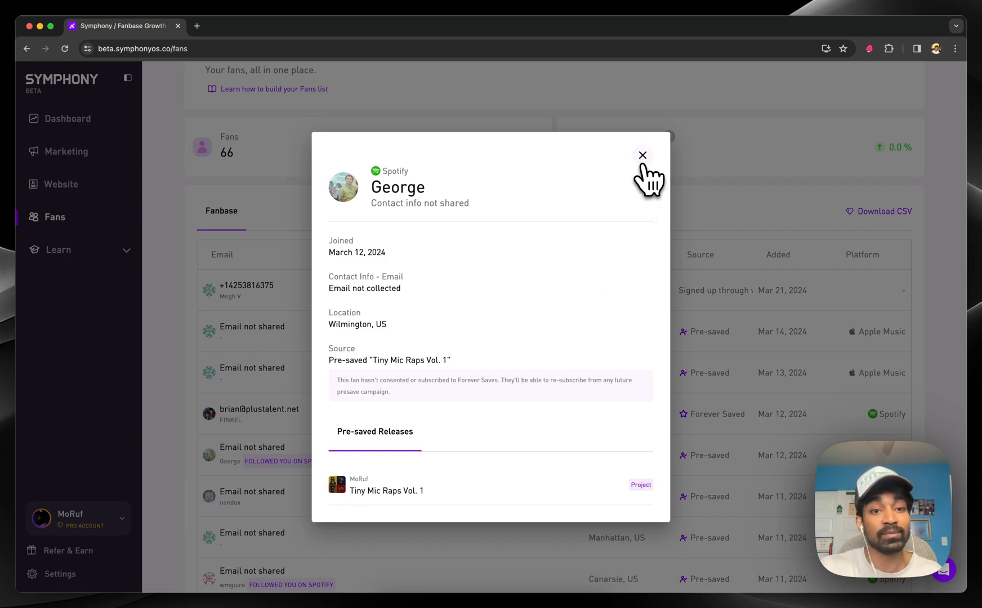
left_click(642, 154)
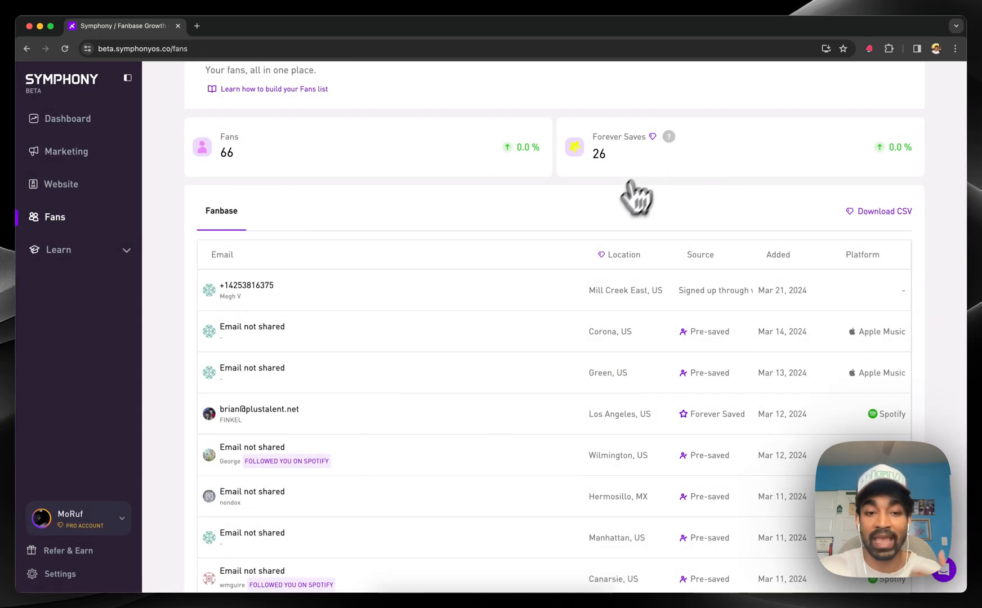
mouse_move(326, 200)
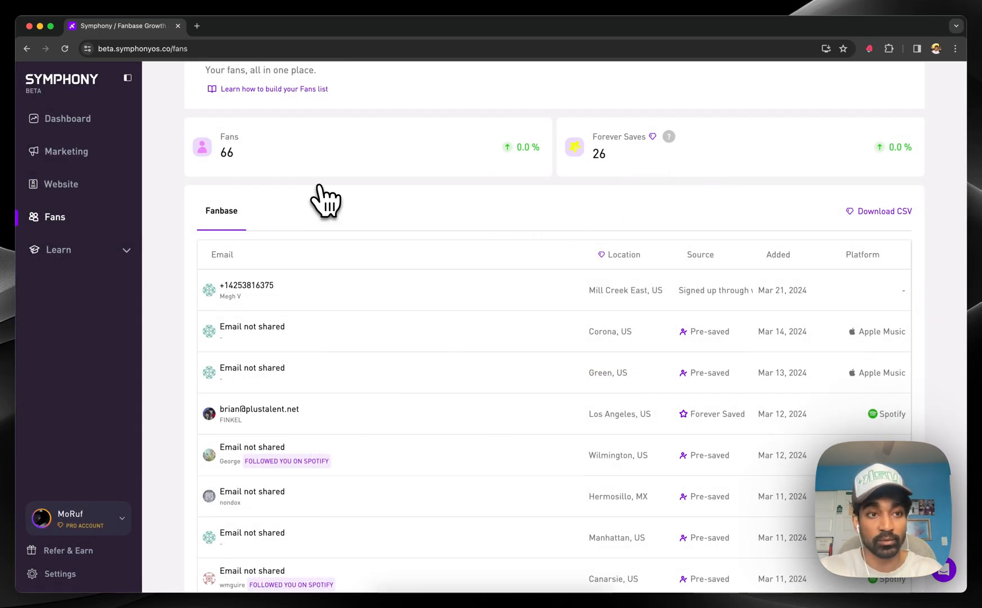
- Go to Marketing's past campaigns and start a new campaign
left_click(67, 152)
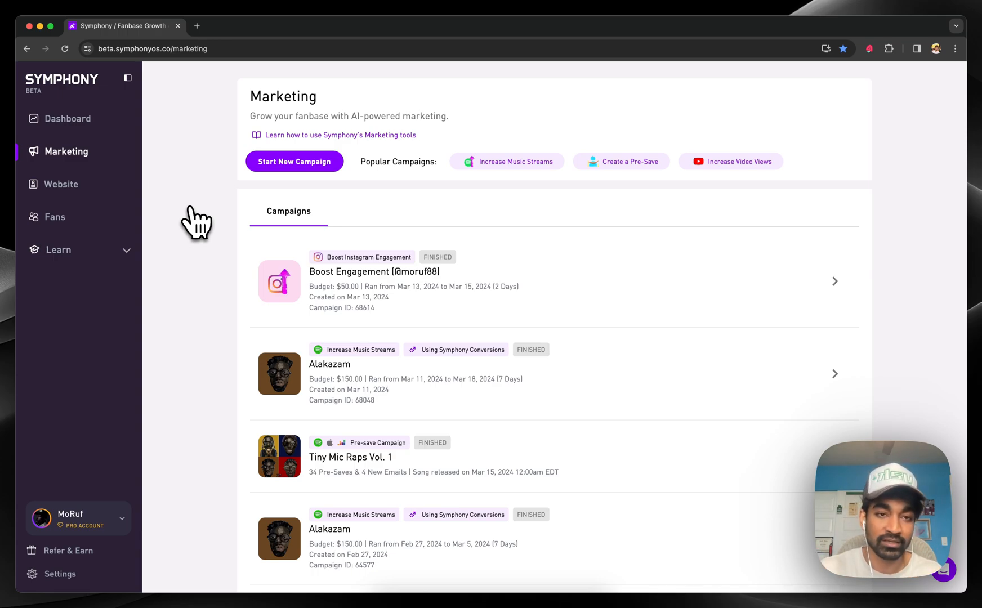
left_click(294, 161)
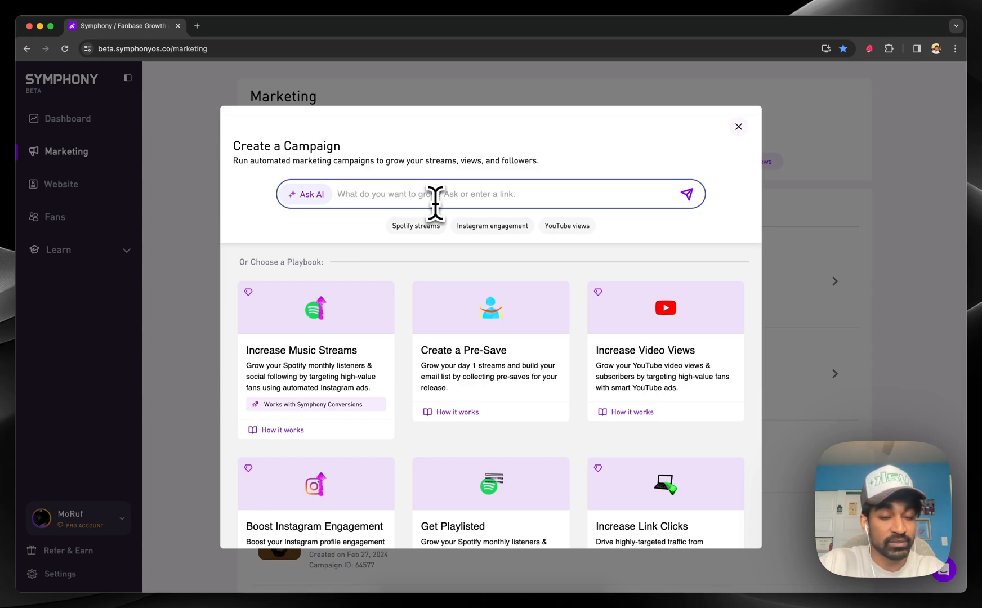
- Ask the AI how to sell merch in Brooklyn, read its Increase Link Clicks recommendation, and close the window
type("how do i grow merch sal")
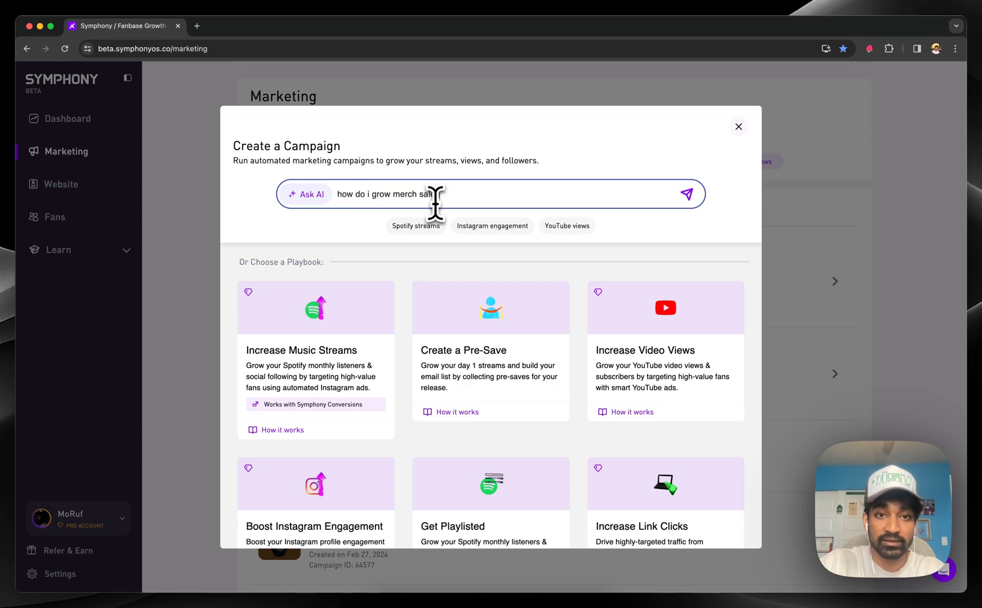
type("in brooklyn new york")
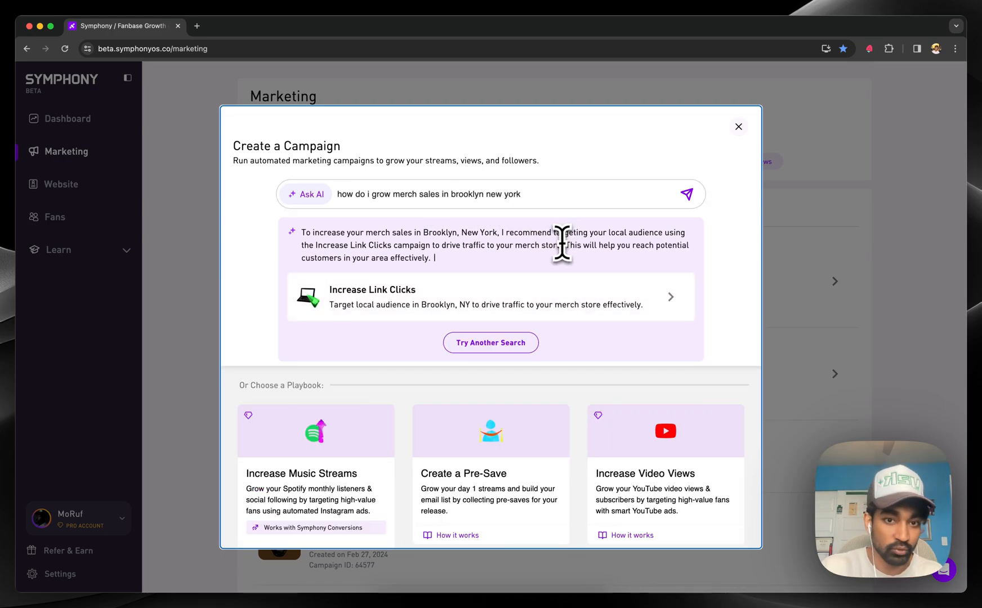
mouse_move(492, 311)
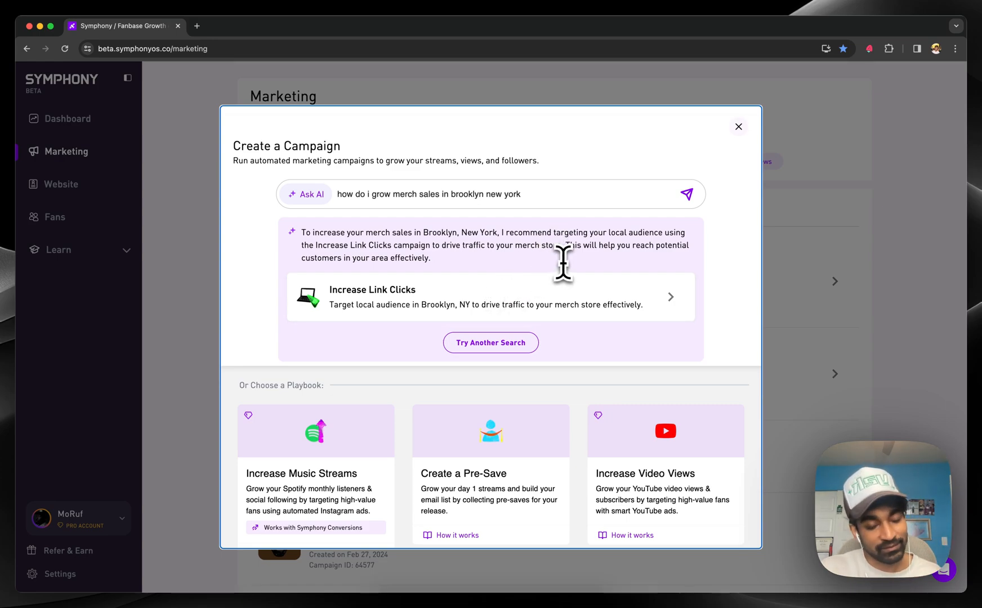
mouse_move(739, 150)
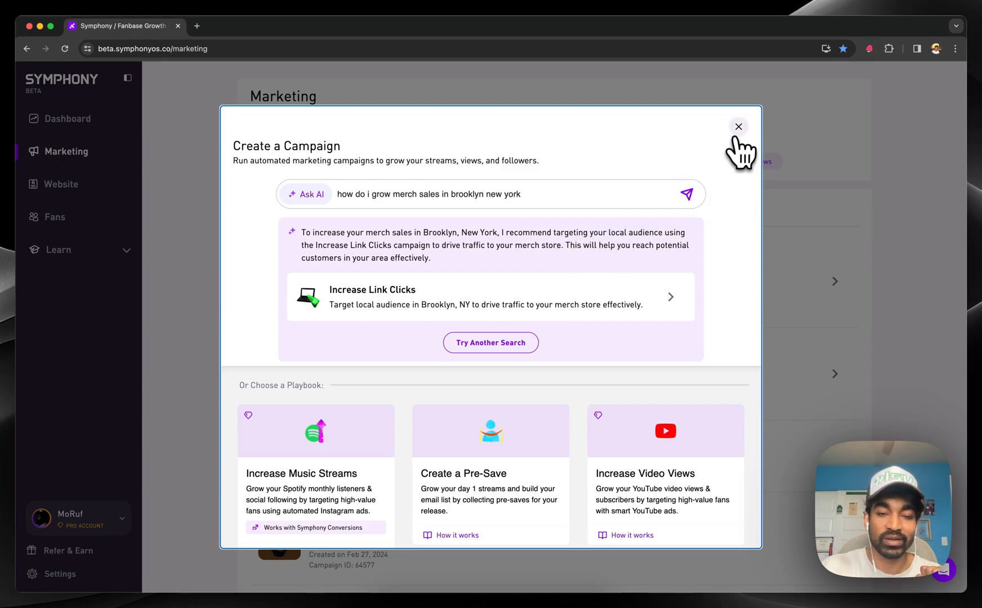
left_click(737, 126)
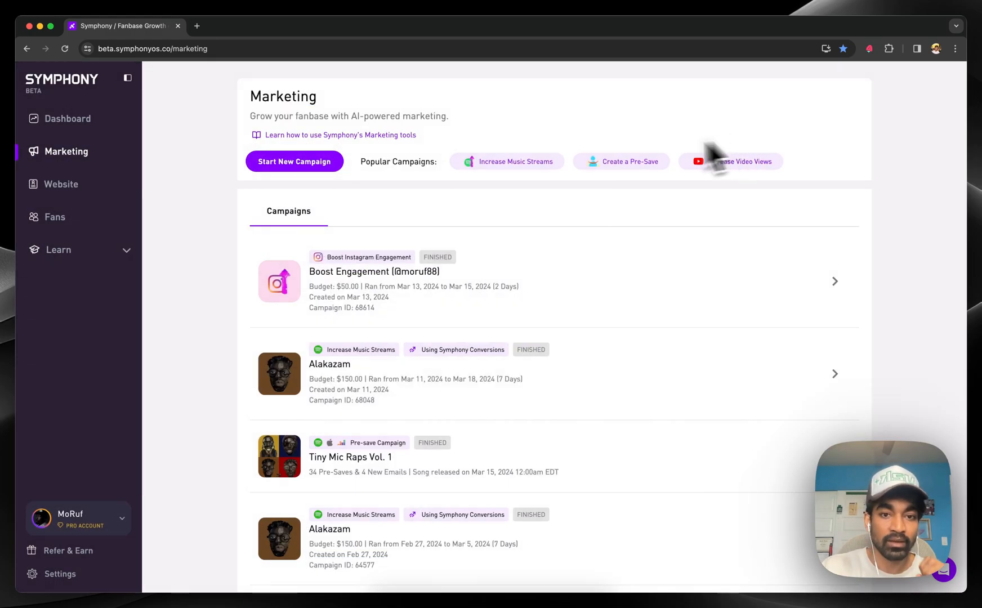
mouse_move(710, 366)
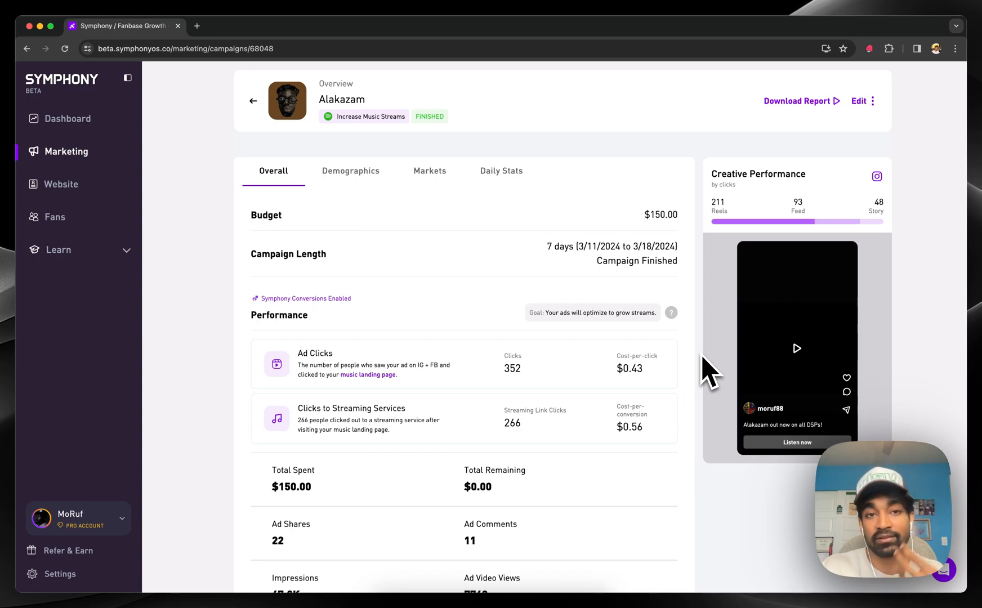
mouse_move(513, 276)
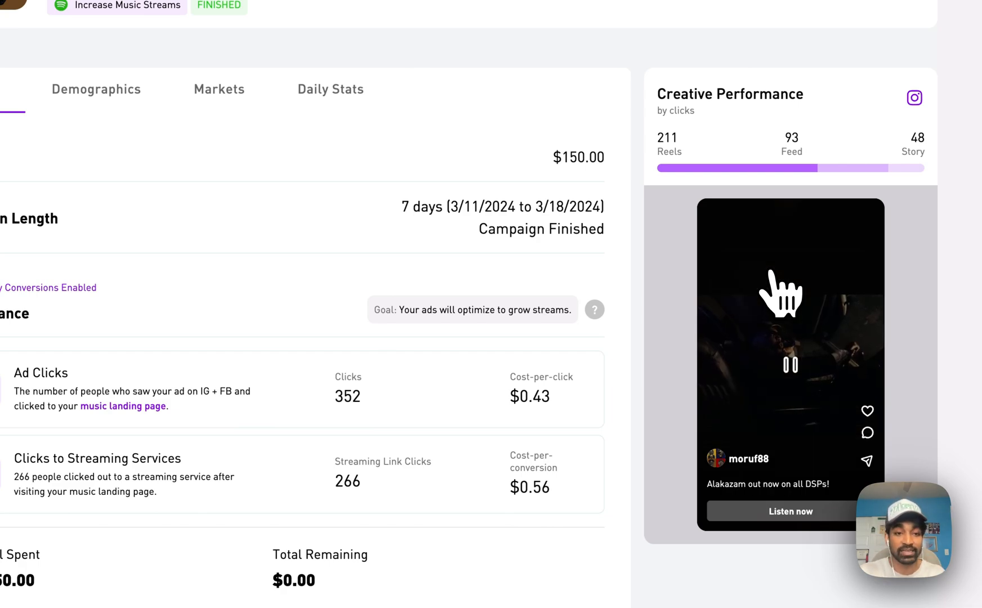
- Review the Impact Stats charts, then switch the Alakazam report to its Demographics breakdown
scroll("down", 3)
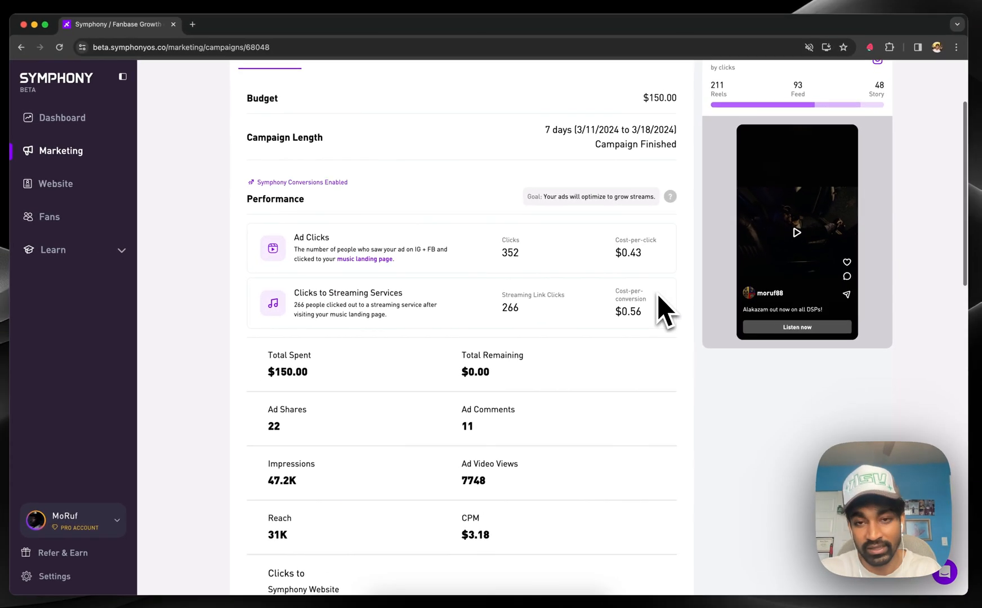
scroll("down", 3)
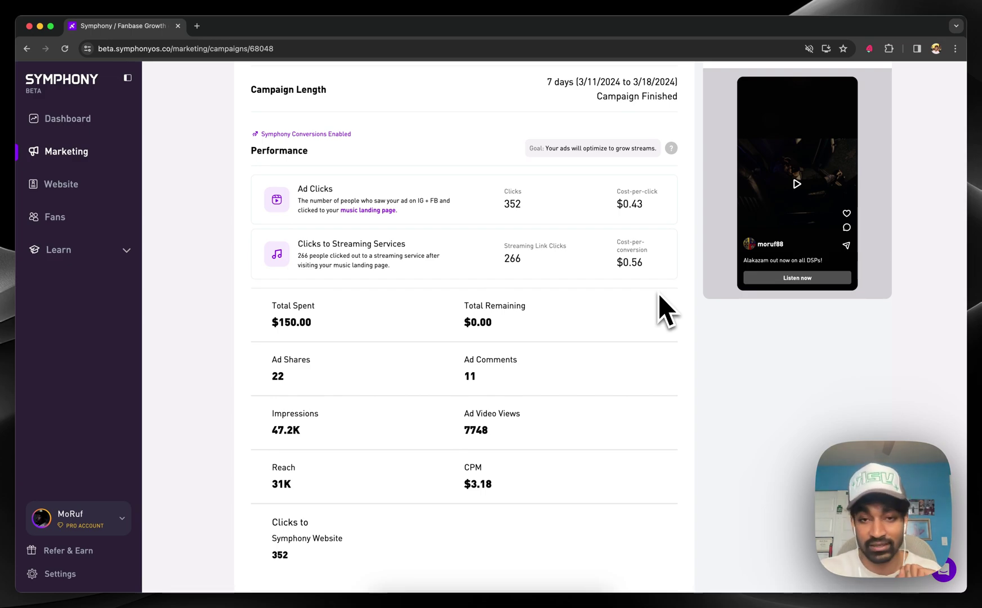
scroll("down", 3)
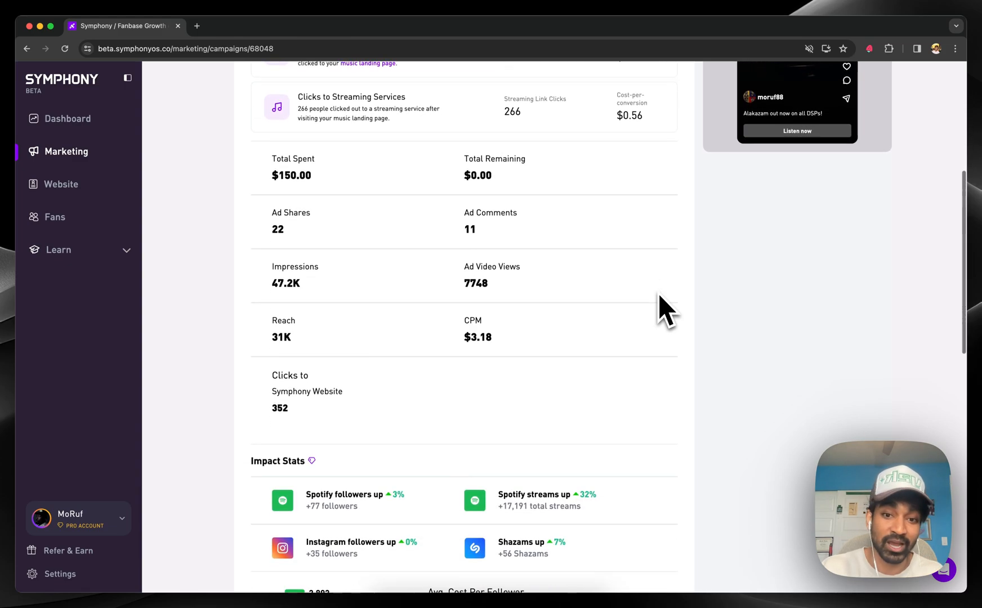
scroll("down", 3)
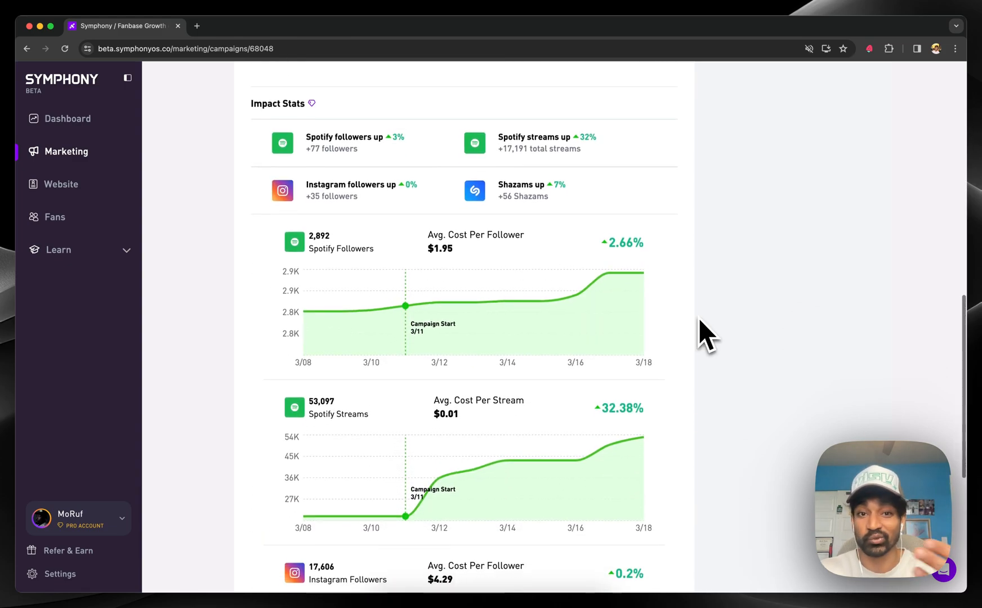
scroll("down", 3)
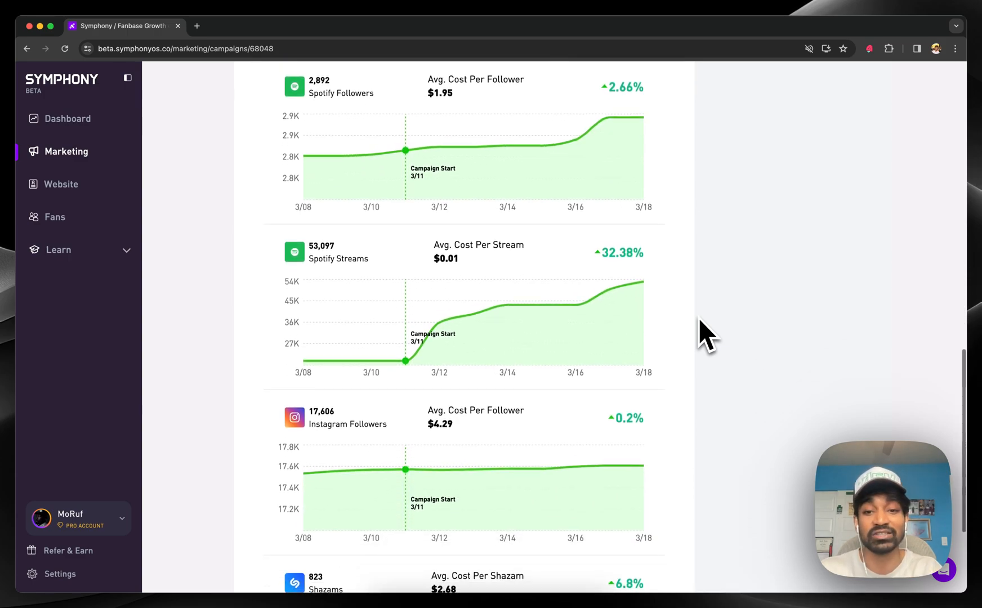
scroll("down", 3)
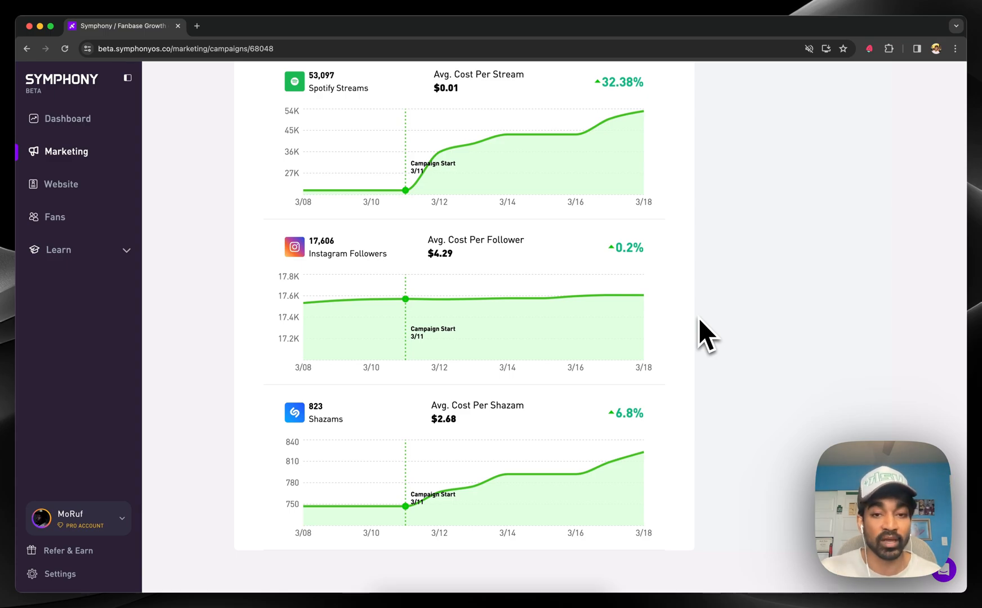
scroll("down", 3)
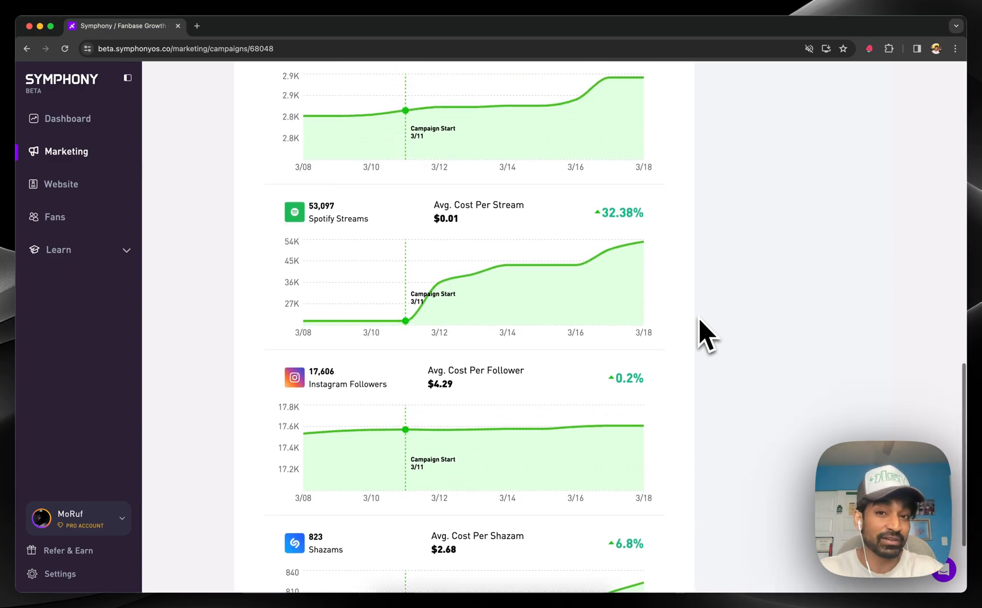
scroll("up", 3)
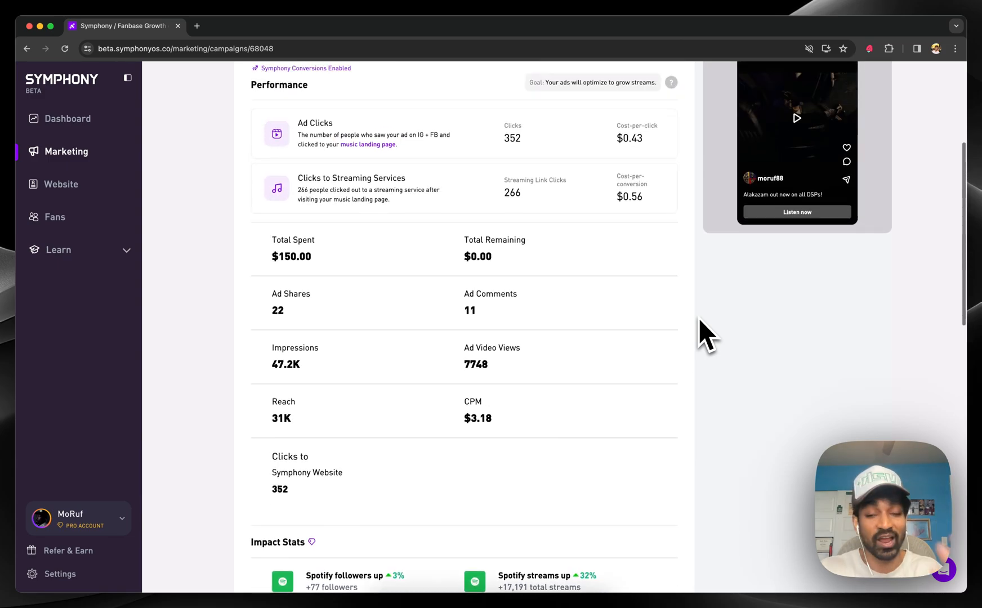
left_click(350, 170)
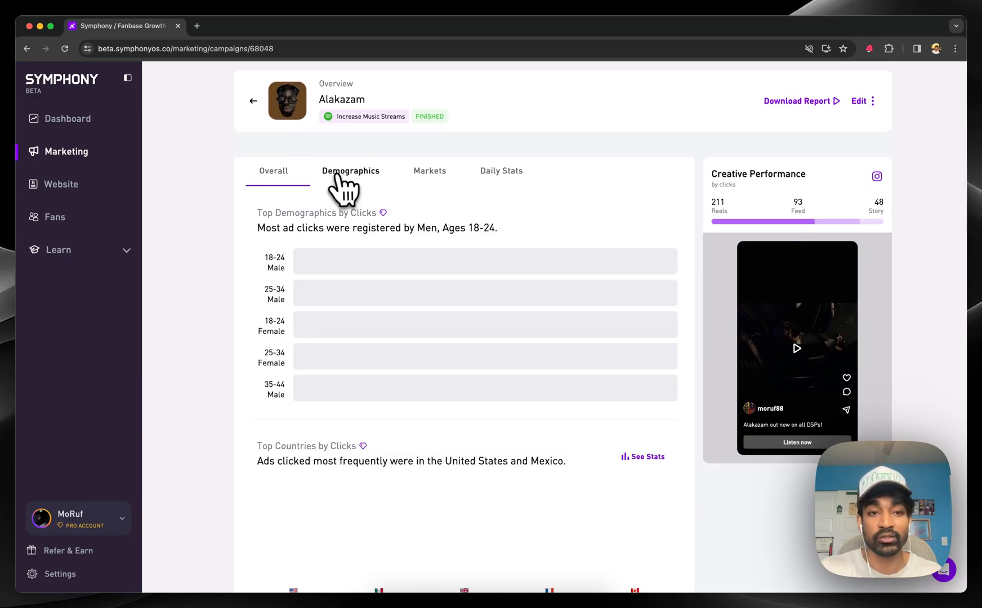
- Review age/gender clicks and countries, regions and cities, then move to the Markets stats via See Stats
left_click(350, 170)
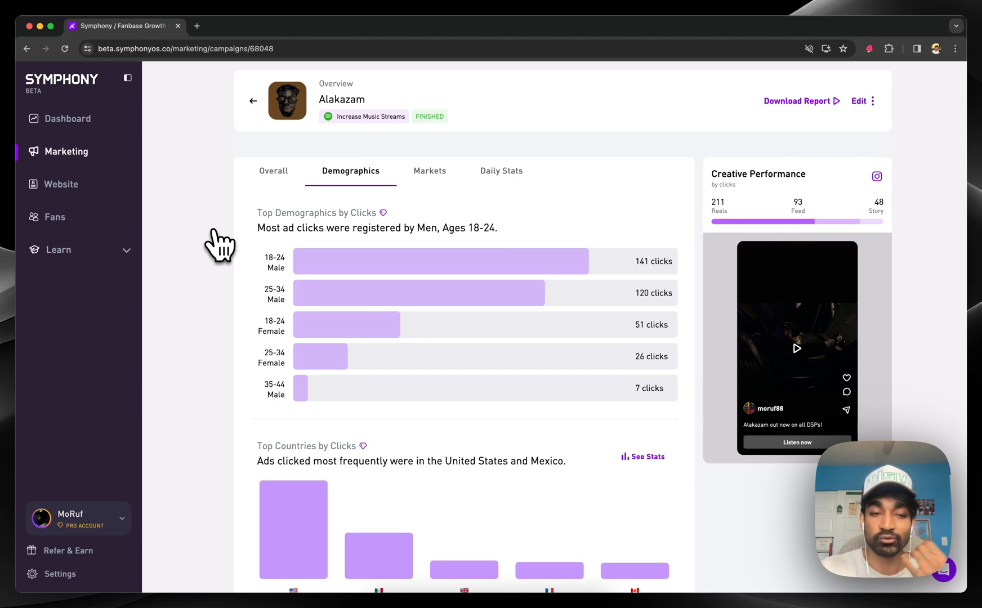
mouse_move(230, 249)
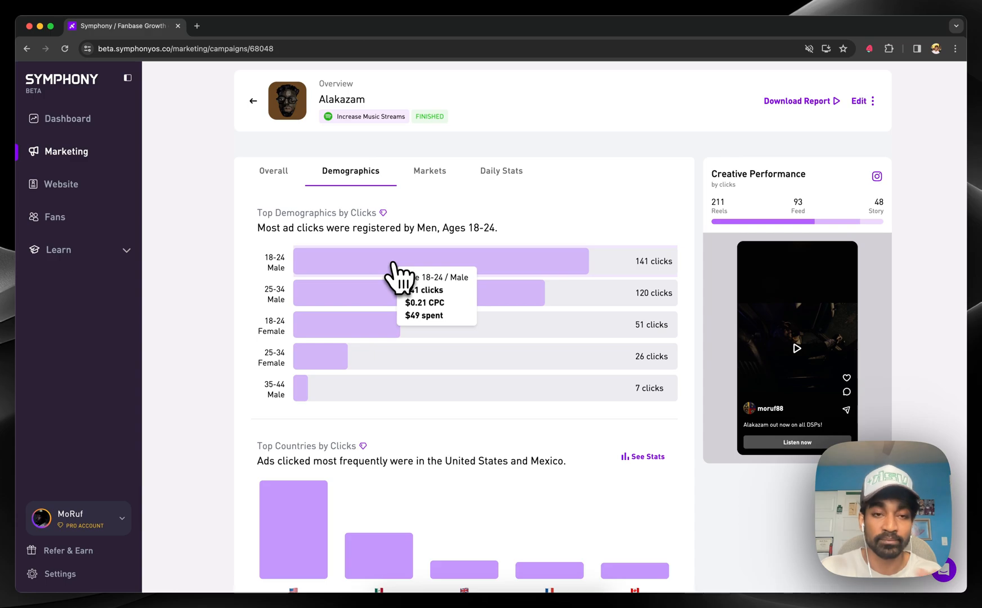
mouse_move(610, 304)
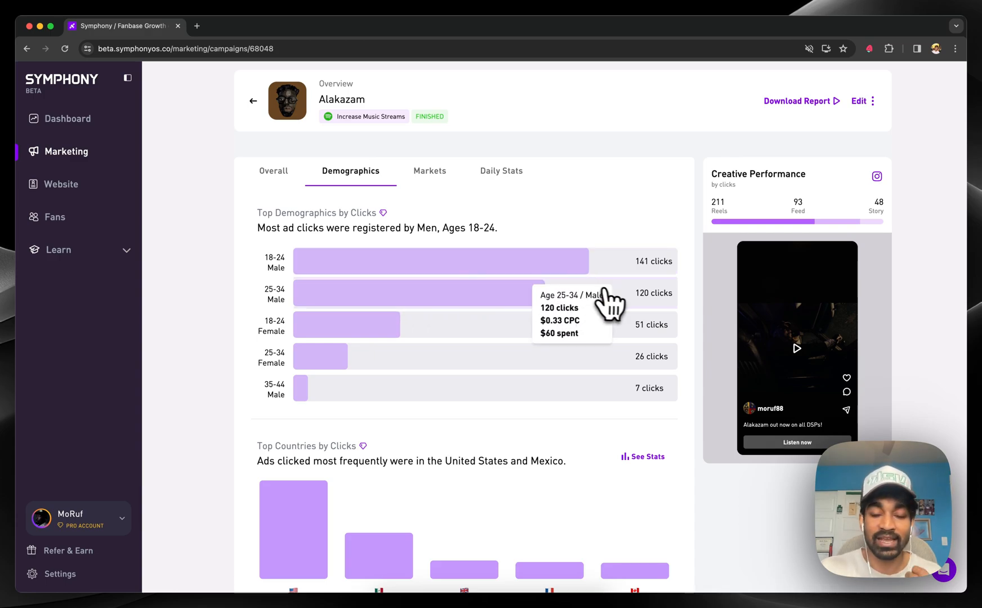
mouse_move(626, 308)
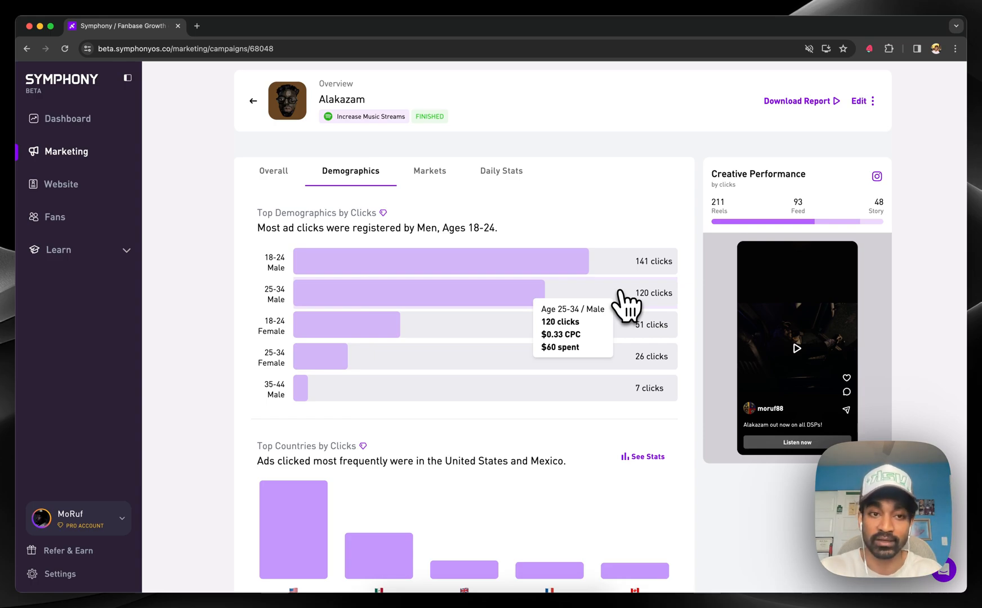
scroll("down", 3)
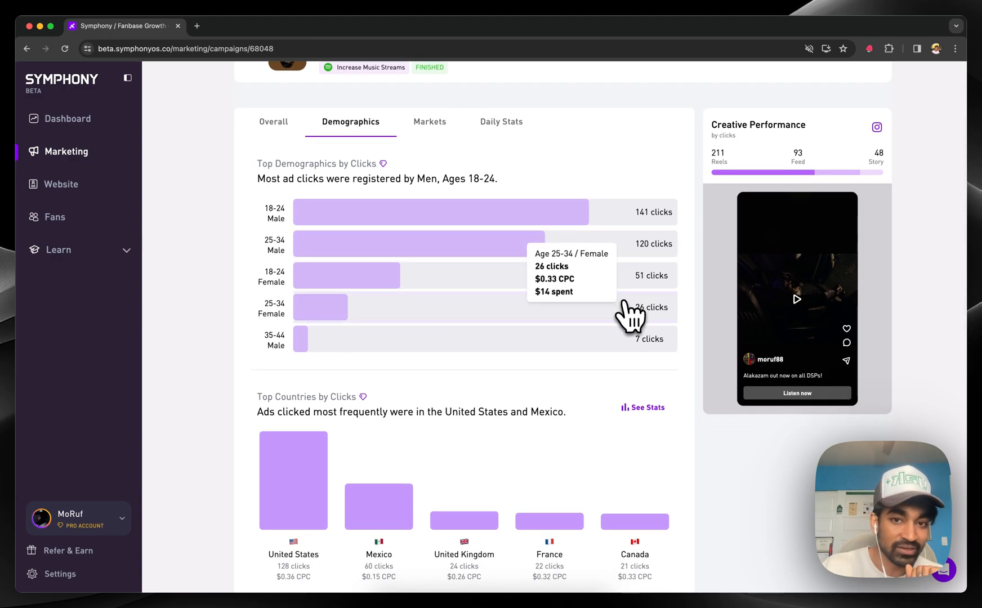
mouse_move(701, 326)
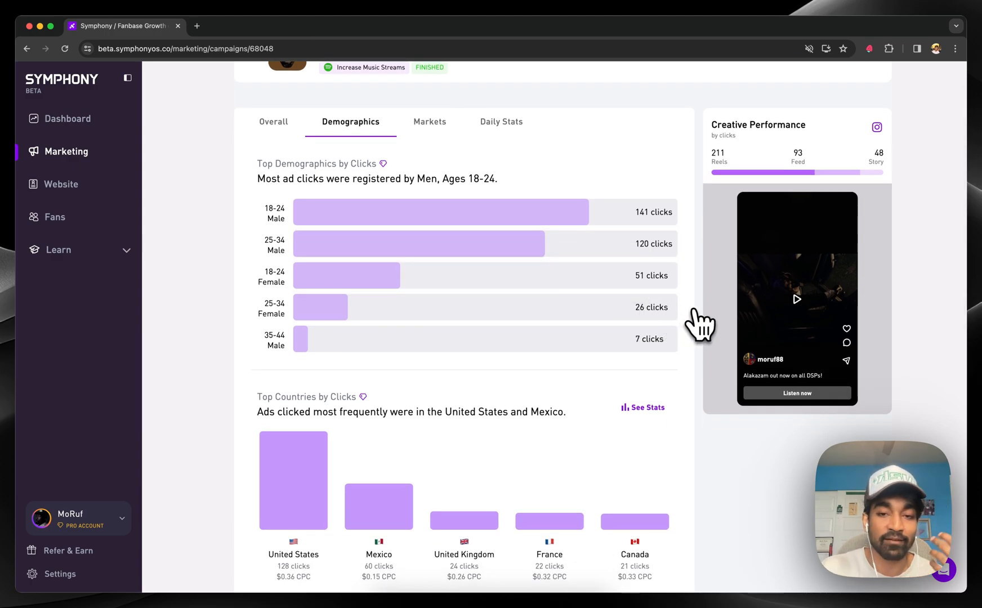
scroll("down", 3)
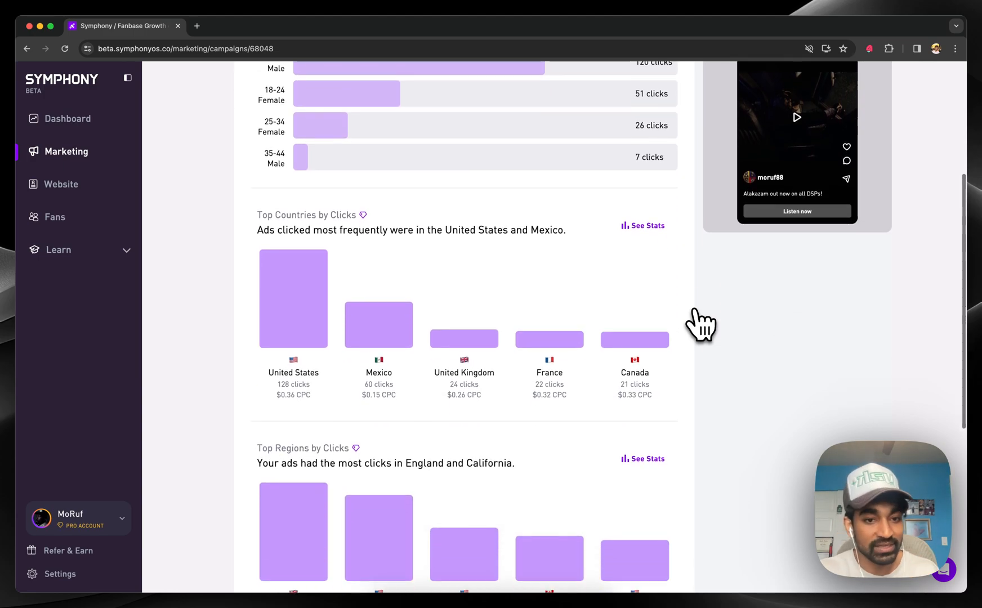
scroll("down", 3)
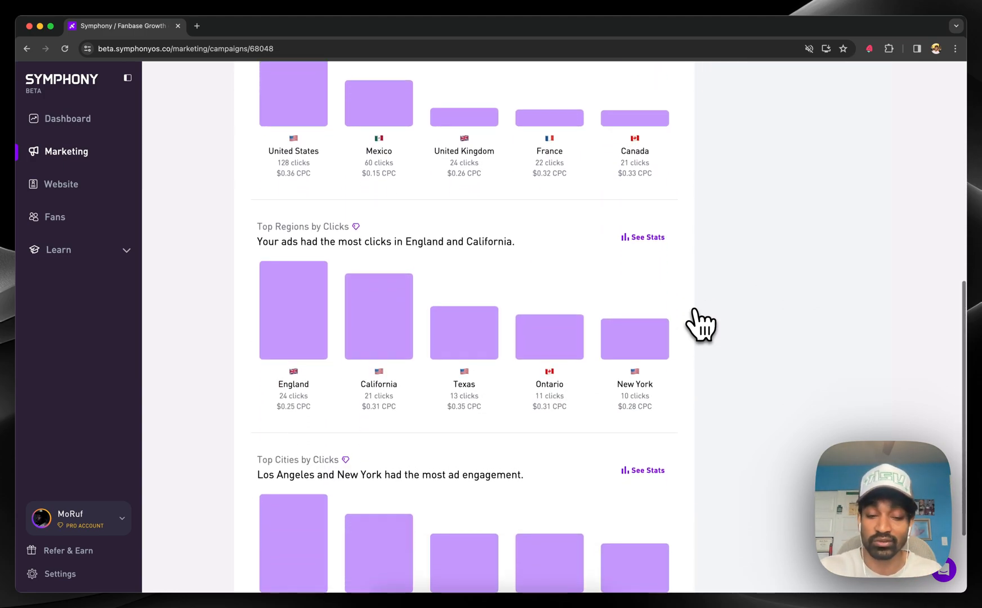
scroll("down", 3)
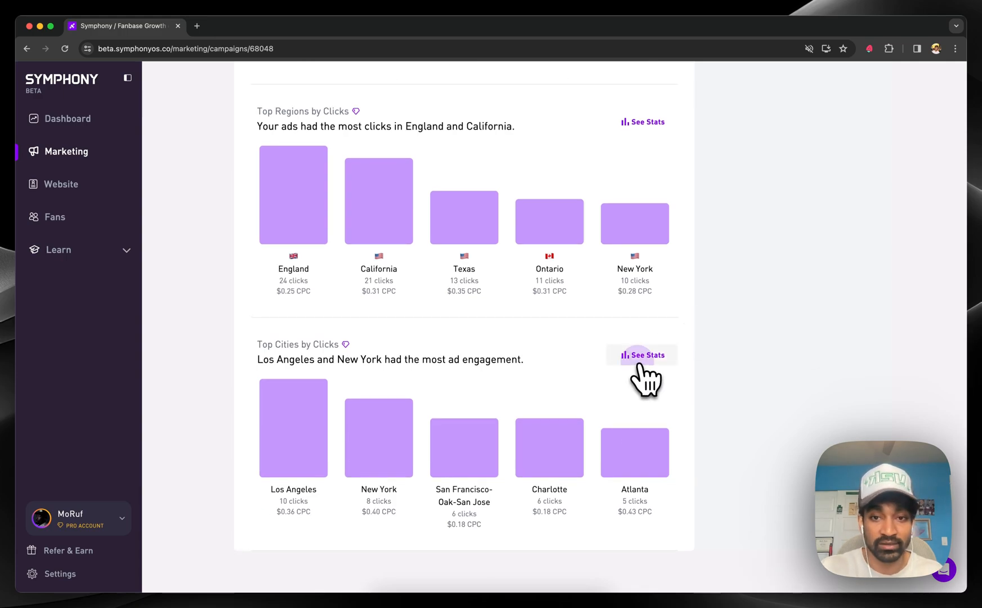
left_click(642, 355)
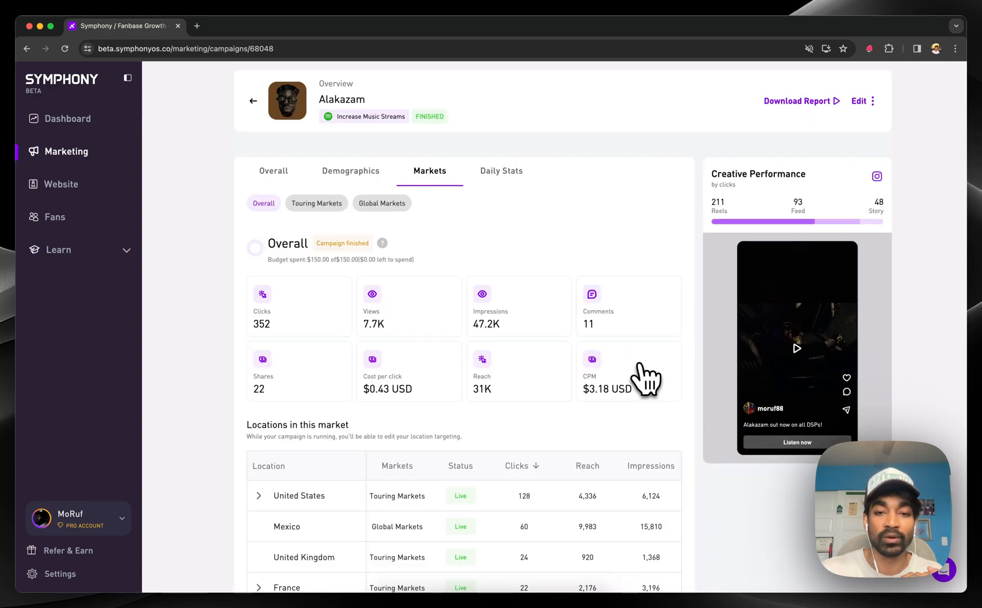
- Expand United States in the locations table to list its states ranked by clicks
scroll("down", 3)
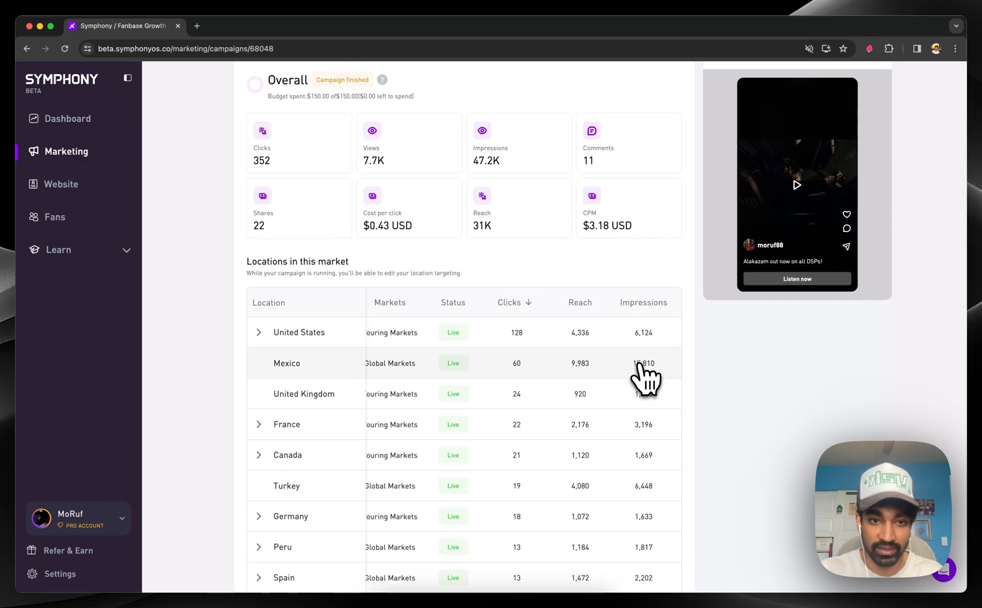
scroll("down", 3)
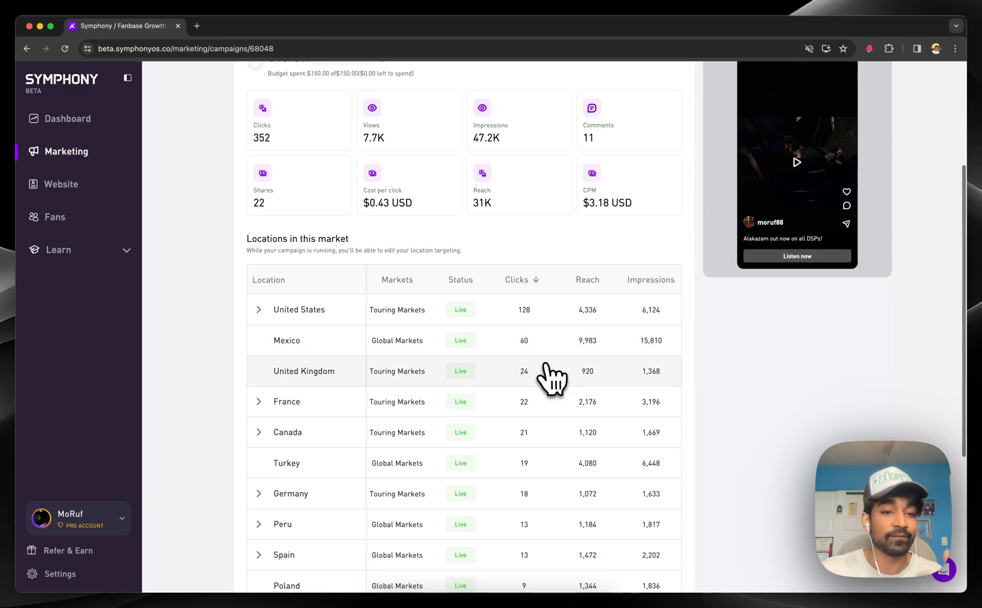
left_click(257, 310)
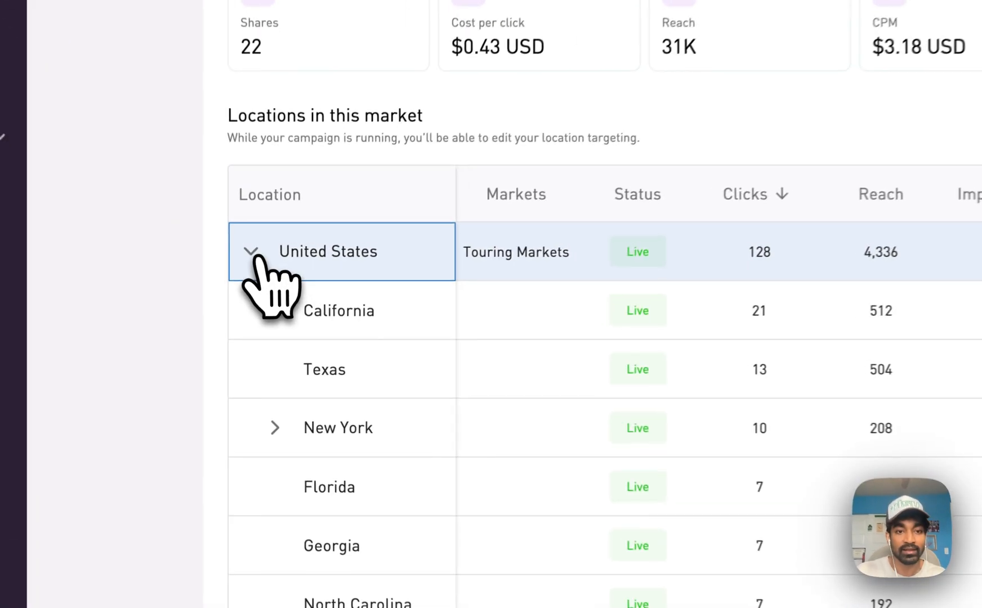
scroll("right", 3)
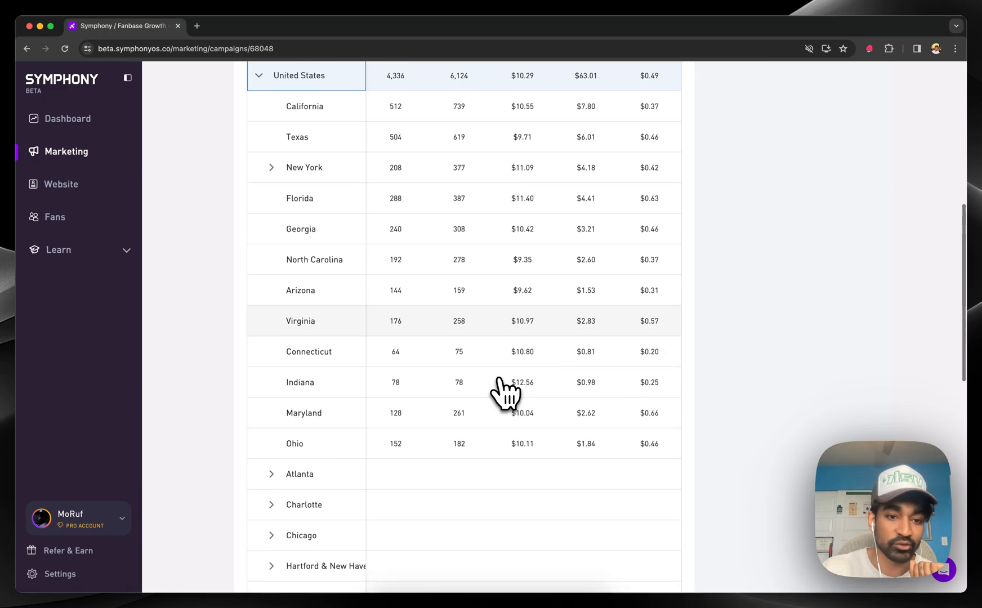
scroll("down", 3)
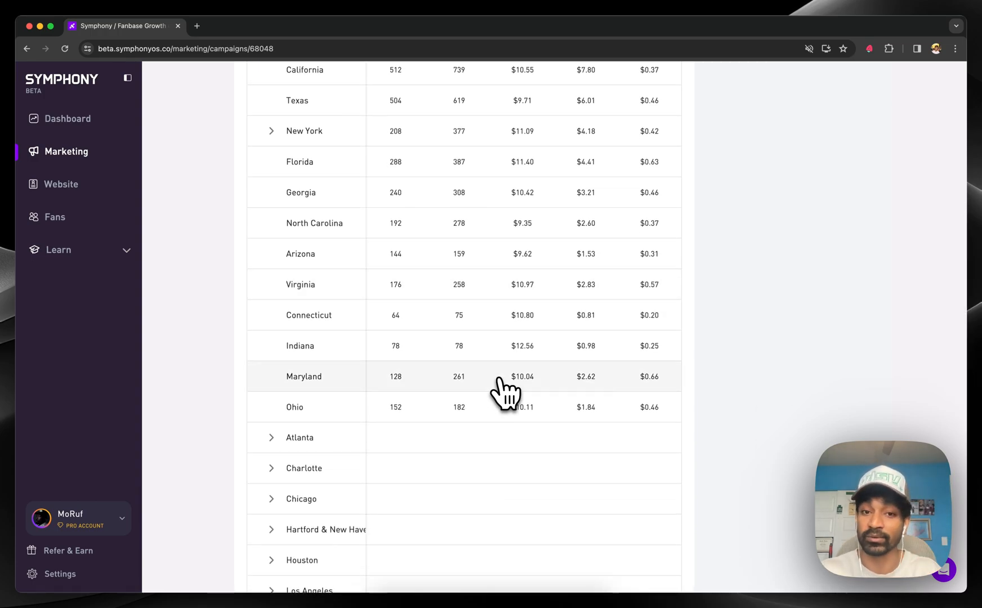
scroll("up", 3)
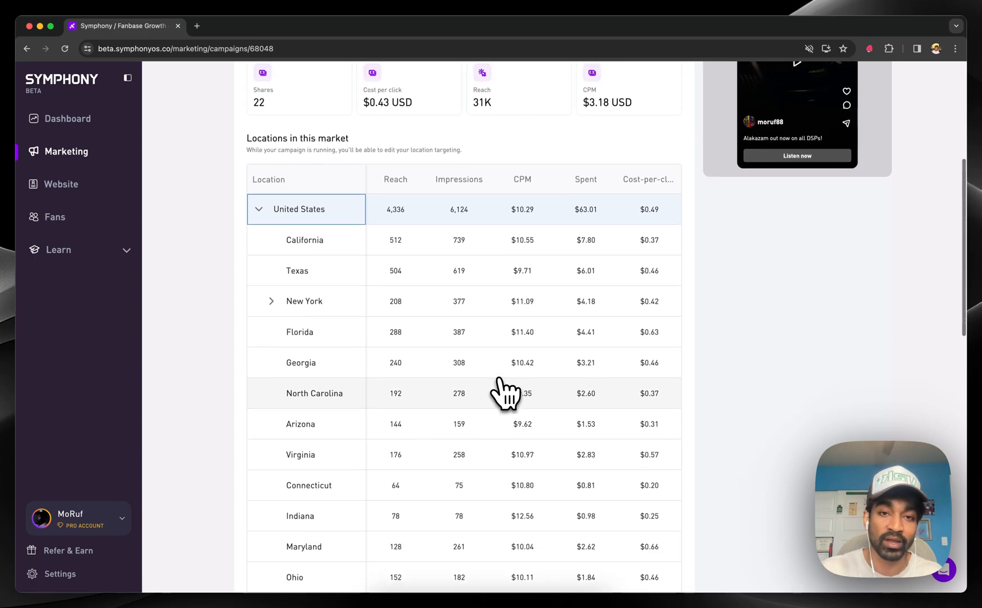
scroll("up", 3)
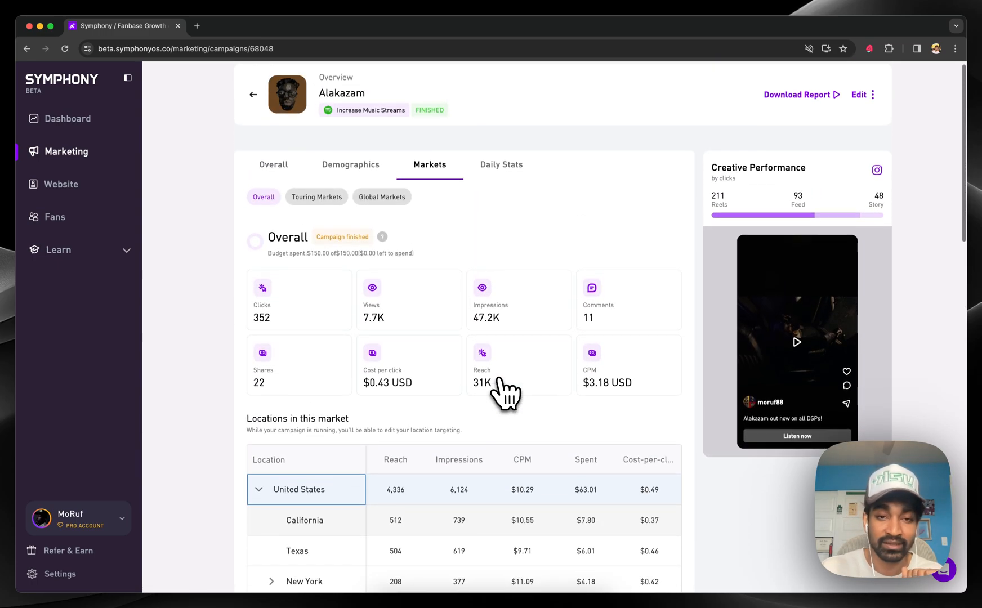
mouse_move(518, 297)
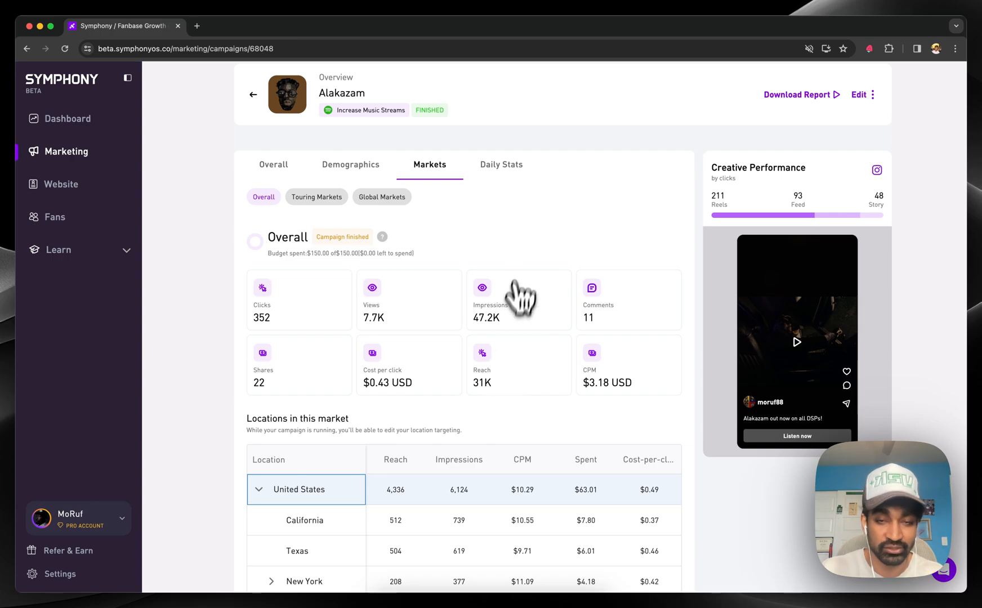
- Switch the Alakazam report to its Daily Stats view of clicks and cost per click
left_click(500, 164)
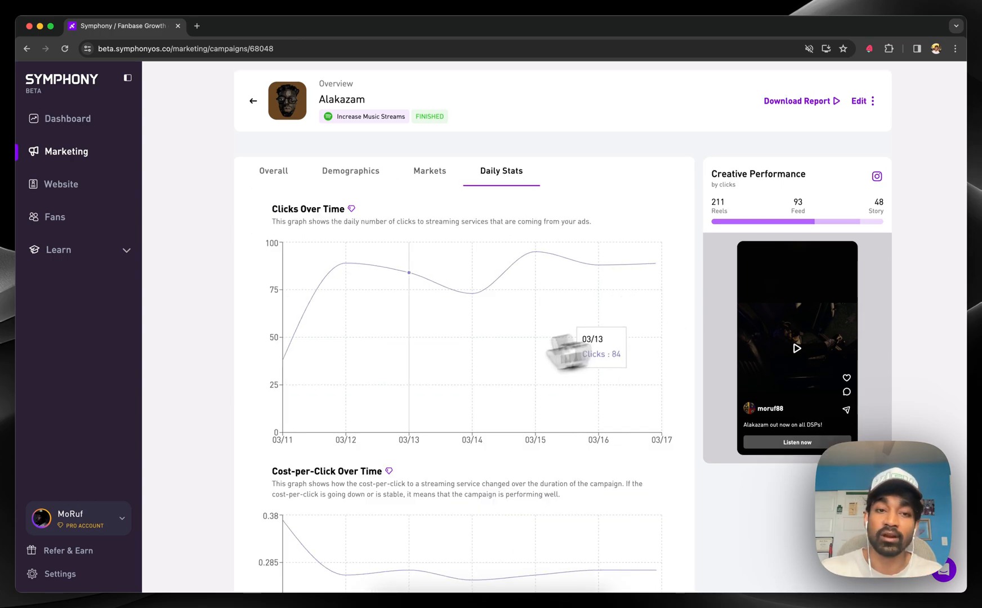
mouse_move(432, 380)
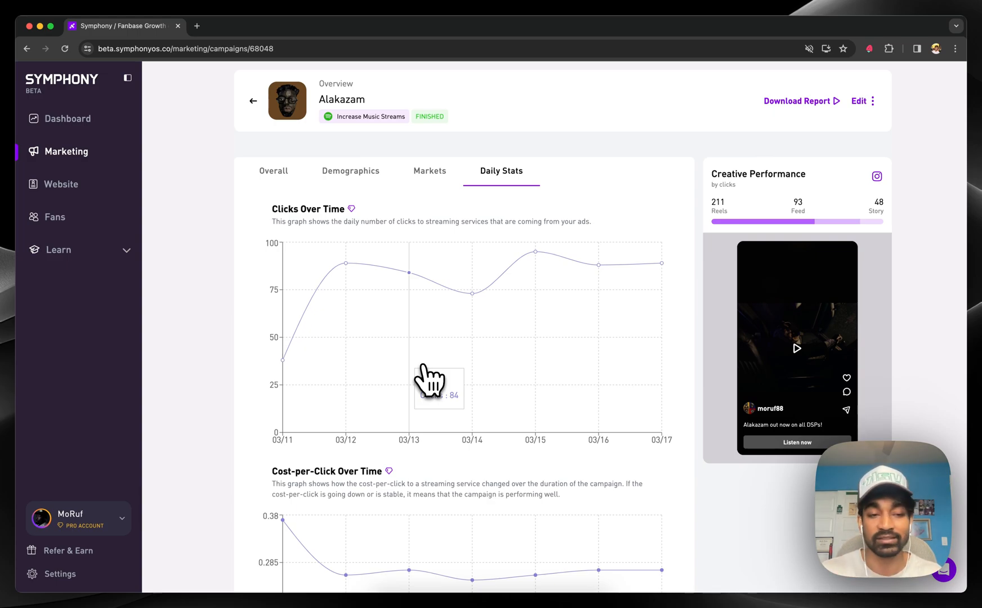
- Leave the campaign report for the Fans CRM section
left_click(55, 216)
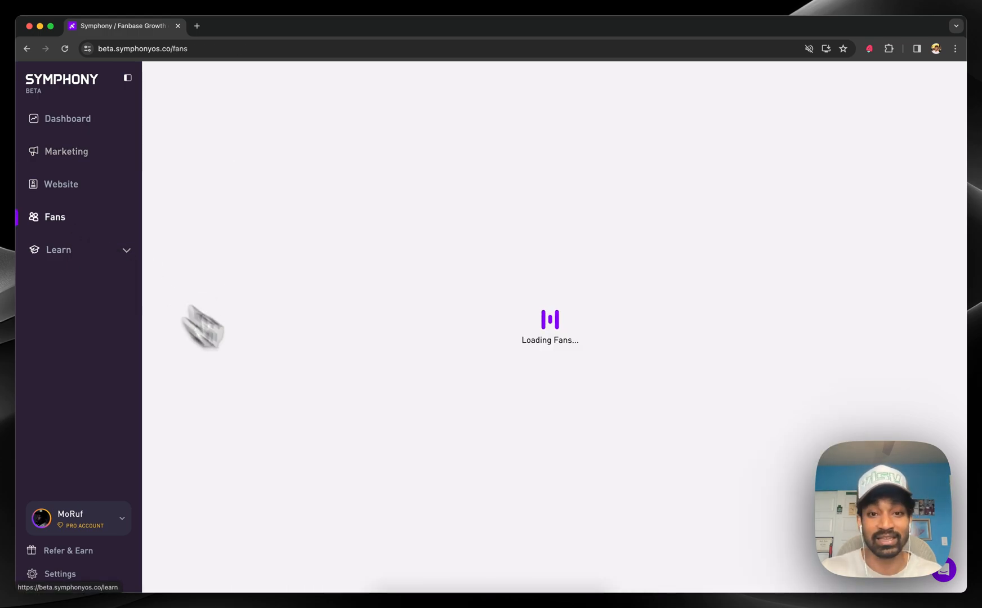